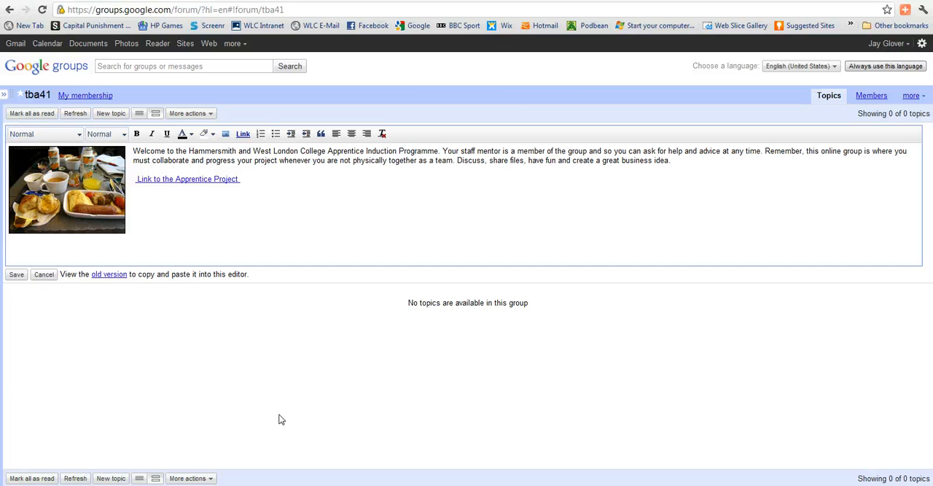
{"action": "mouse_move", "coordinate": [331, 364]}
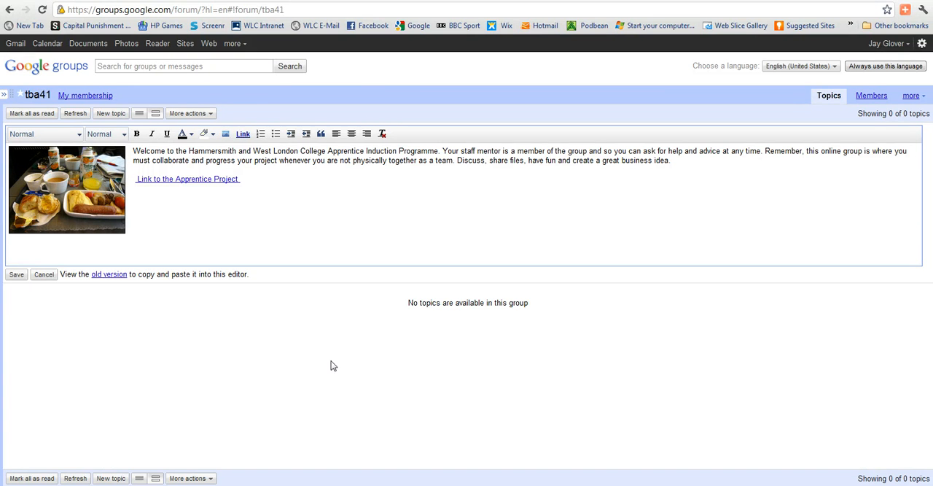
{"action": "mouse_move", "coordinate": [109, 273]}
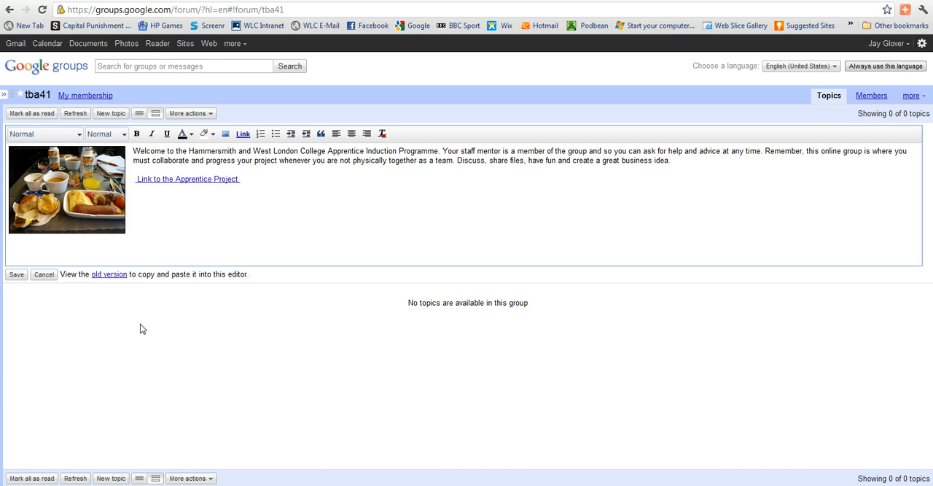
{"action": "mouse_move", "coordinate": [235, 351]}
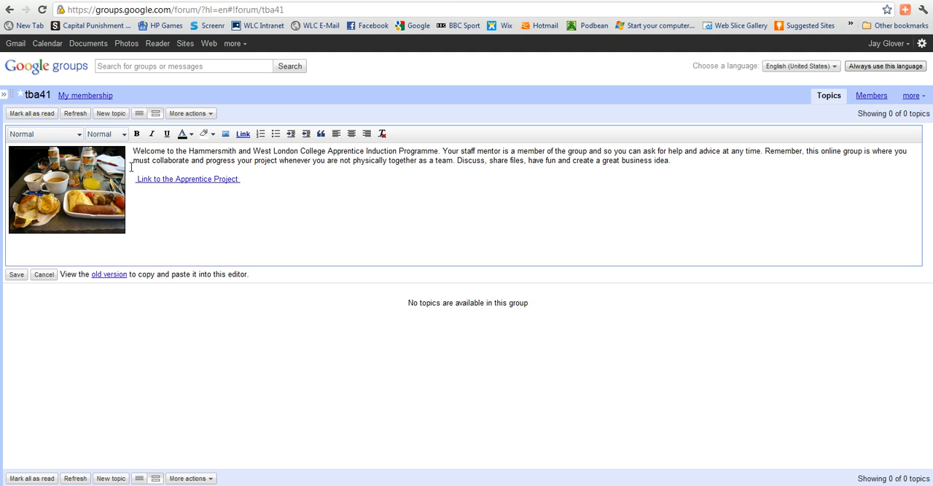
{"action": "mouse_move", "coordinate": [296, 212]}
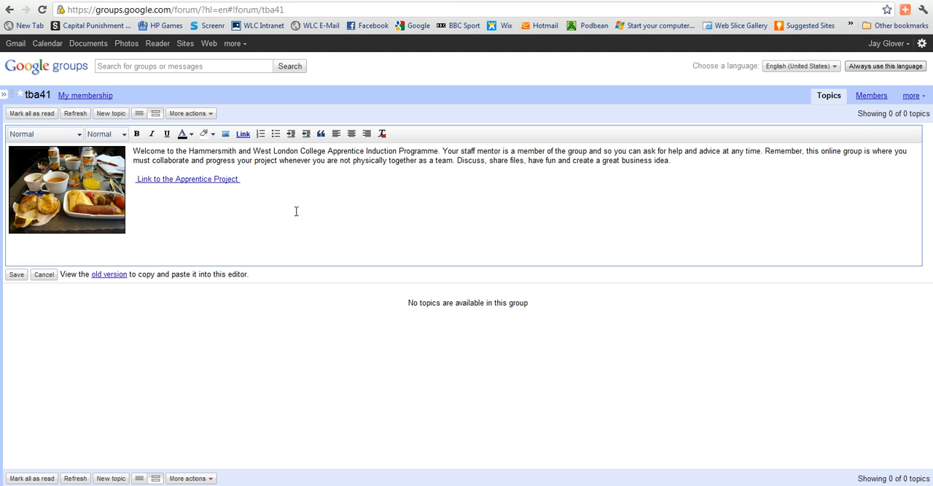
{"action": "mouse_move", "coordinate": [401, 215]}
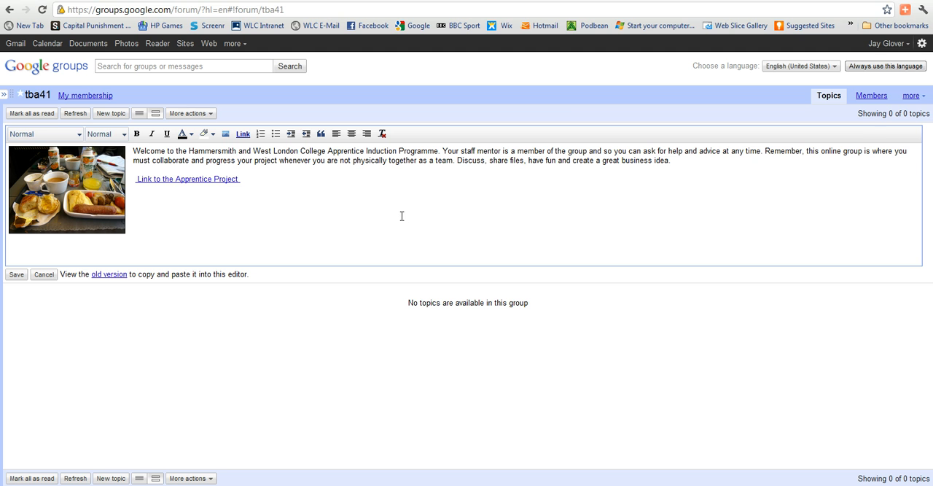
{"action": "mouse_move", "coordinate": [287, 221]}
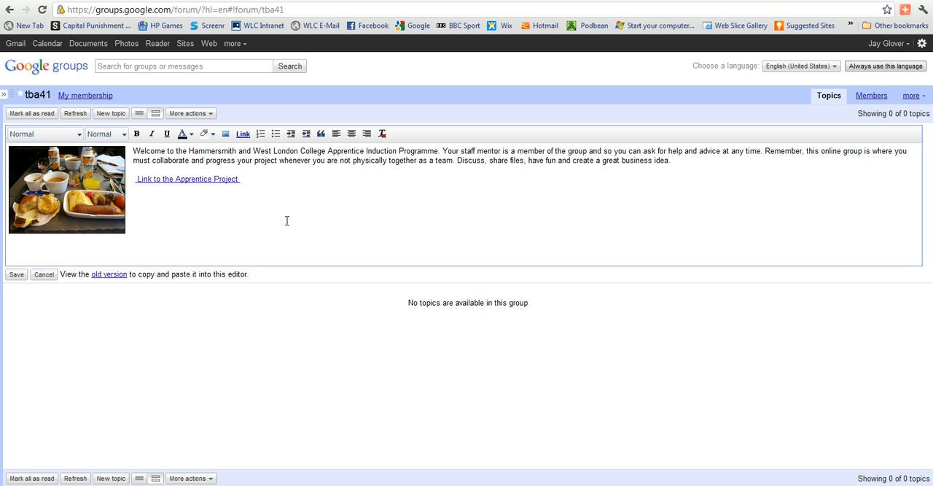
{"action": "mouse_move", "coordinate": [318, 221]}
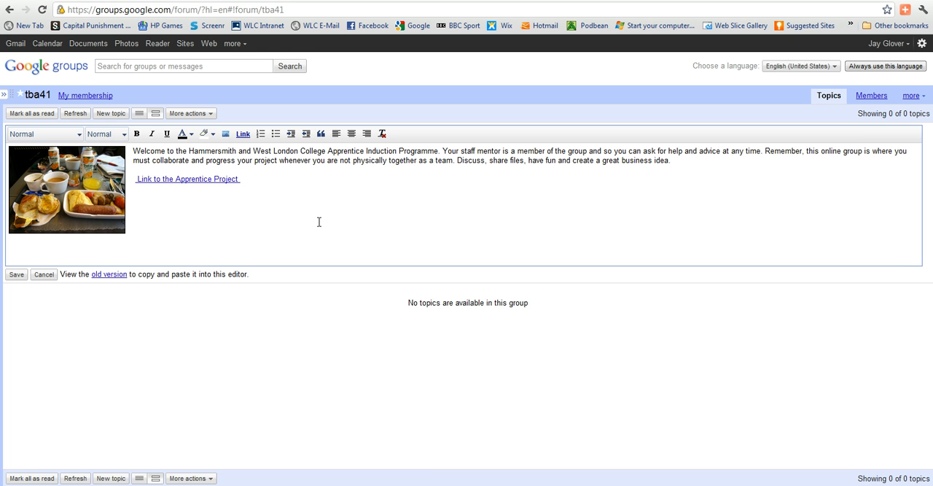
{"action": "mouse_move", "coordinate": [310, 224]}
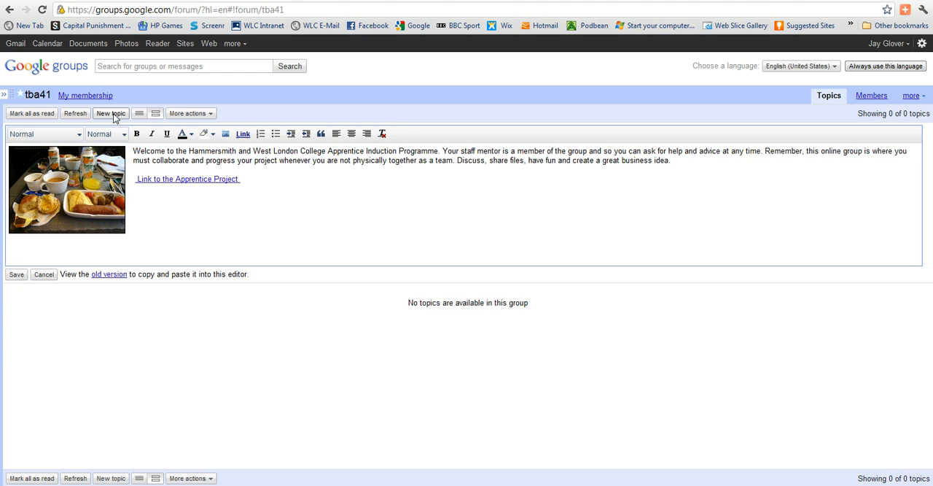
Step: Start a new topic with subject 'Welcome' and body 'Welcome from Jay'
{"action": "left_click", "coordinate": [111, 113]}
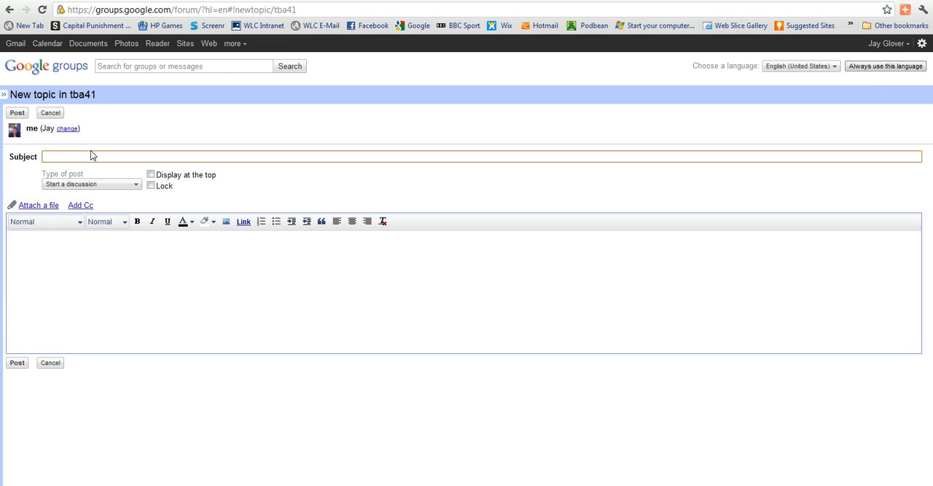
{"action": "left_click", "coordinate": [91, 156]}
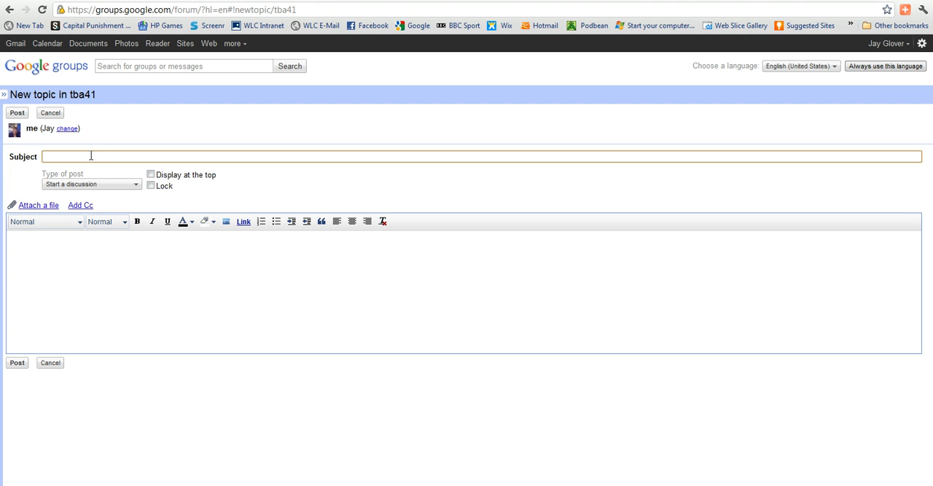
{"action": "type", "text": "Welcome"}
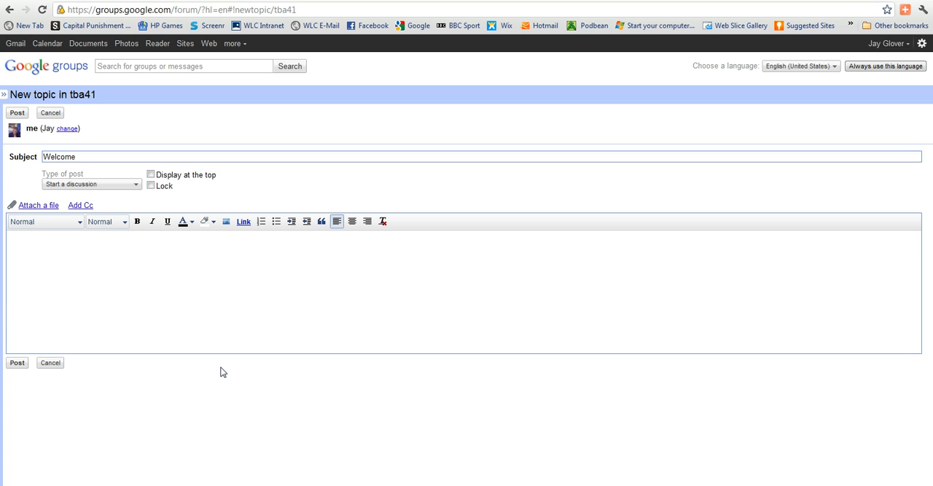
{"action": "type", "text": "Welcome"}
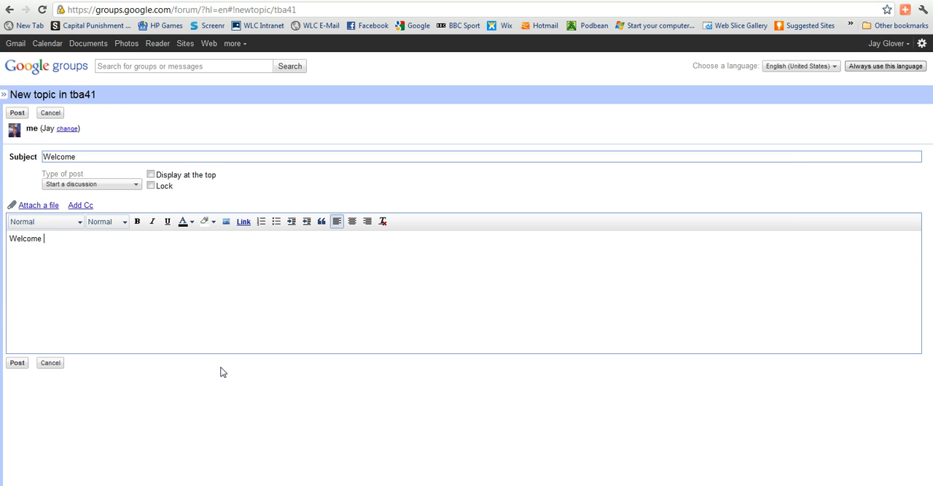
{"action": "type", "text": "for"}
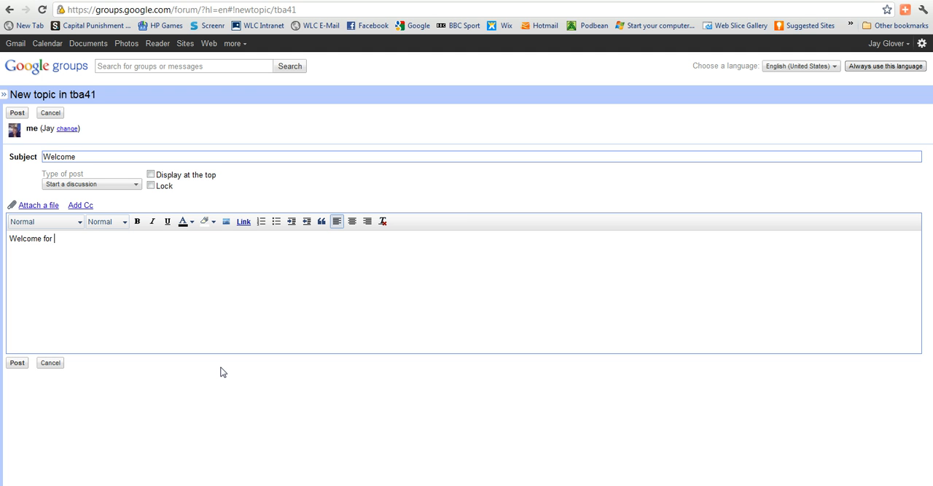
{"action": "type", "text": "Jay"}
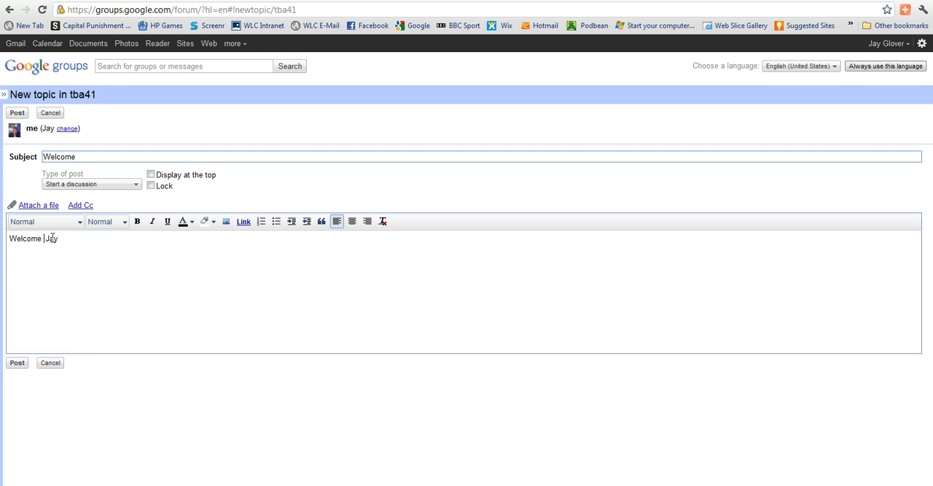
{"action": "type", "text": "from"}
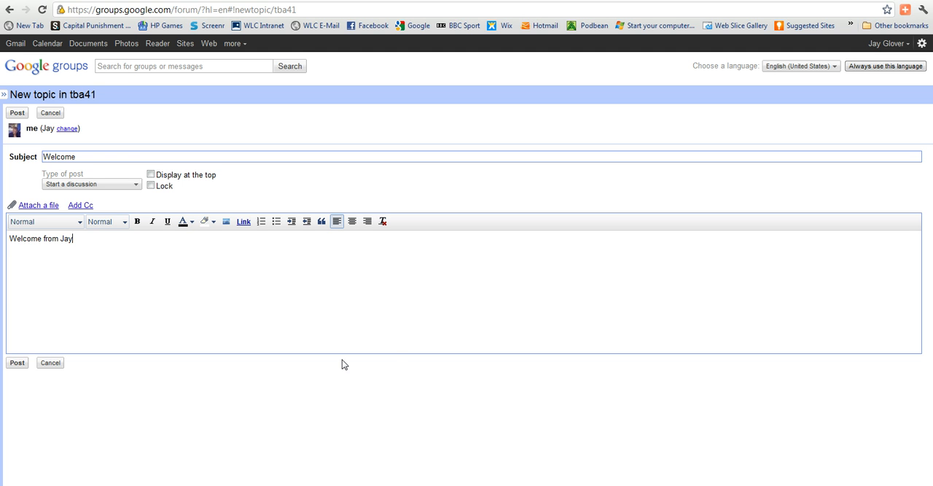
{"action": "mouse_move", "coordinate": [133, 296]}
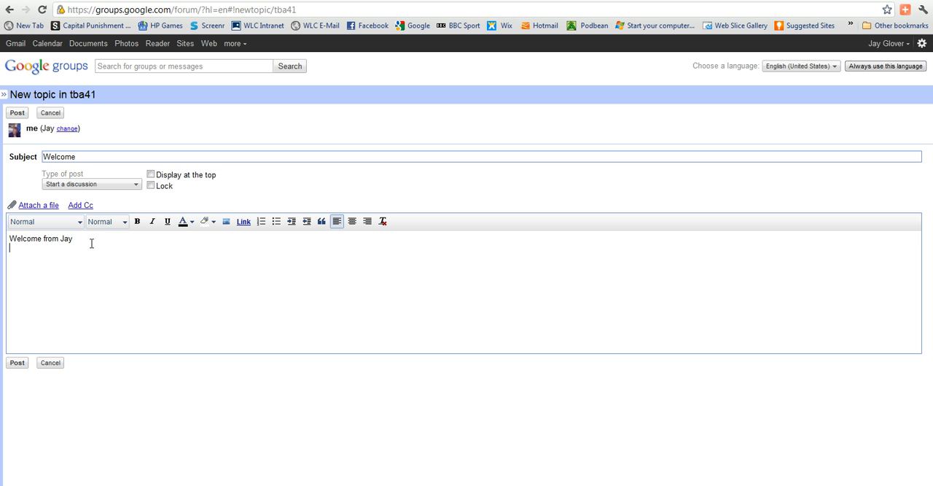
{"action": "mouse_move", "coordinate": [224, 234]}
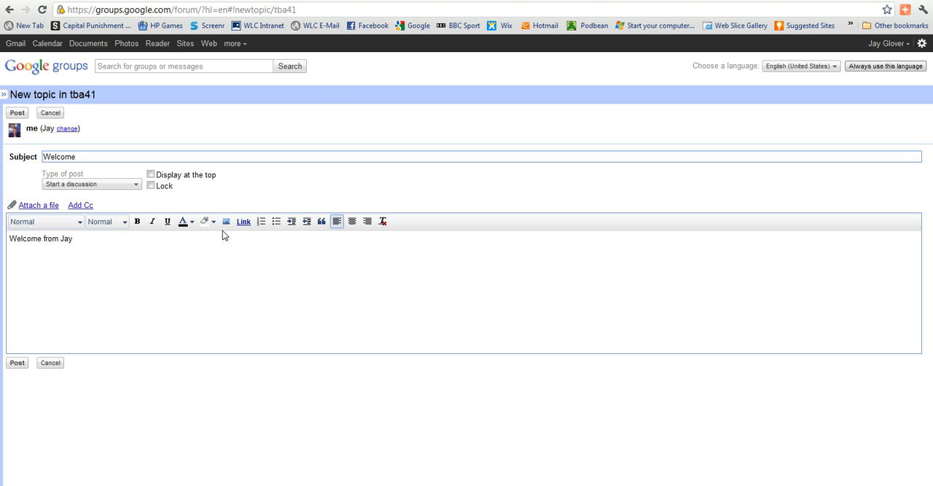
Step: Search Google Images for 'hot dog' and pick the puppy-in-a-bun photo
{"action": "left_click", "coordinate": [226, 221]}
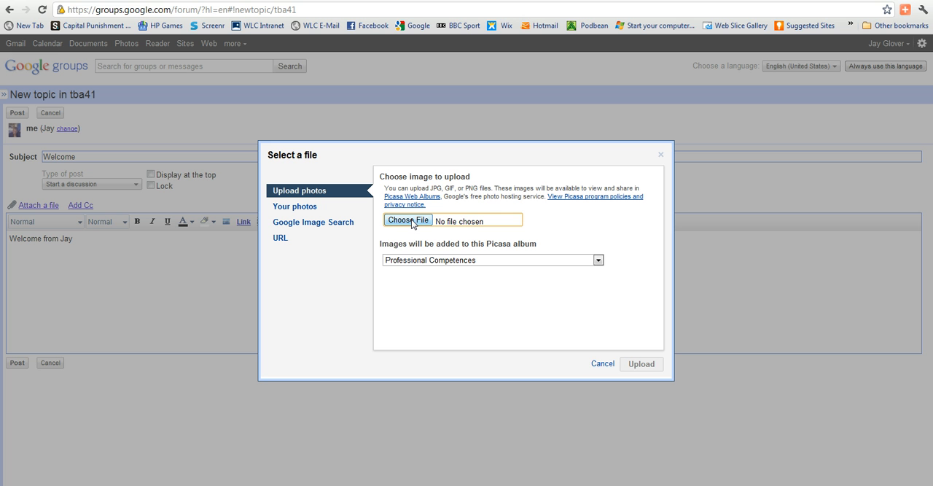
{"action": "mouse_move", "coordinate": [324, 227]}
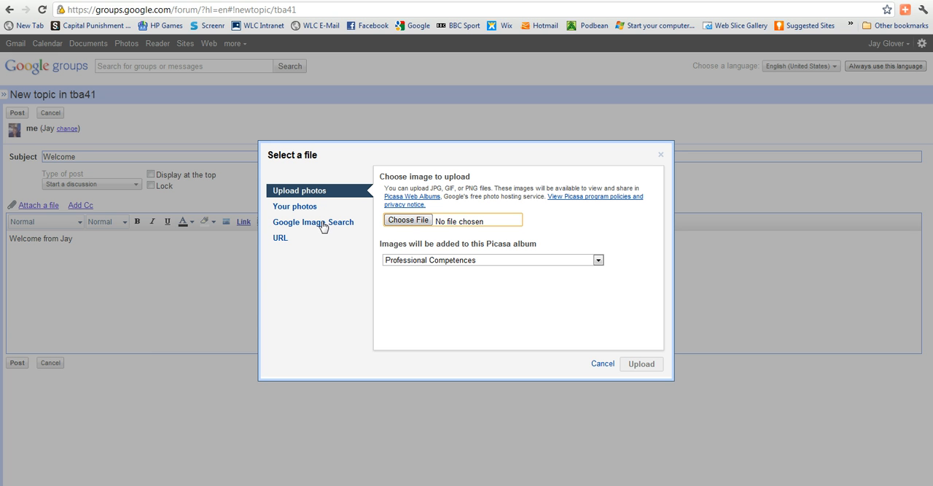
{"action": "mouse_move", "coordinate": [329, 239]}
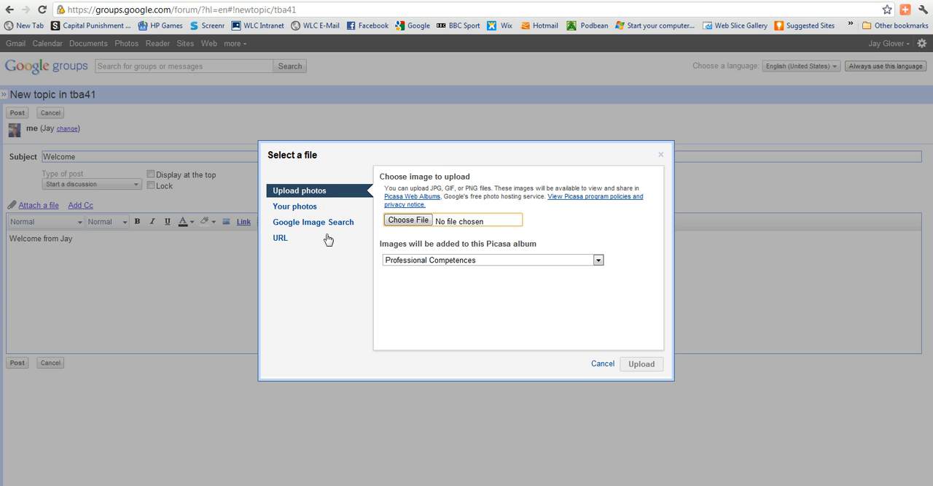
{"action": "mouse_move", "coordinate": [307, 226]}
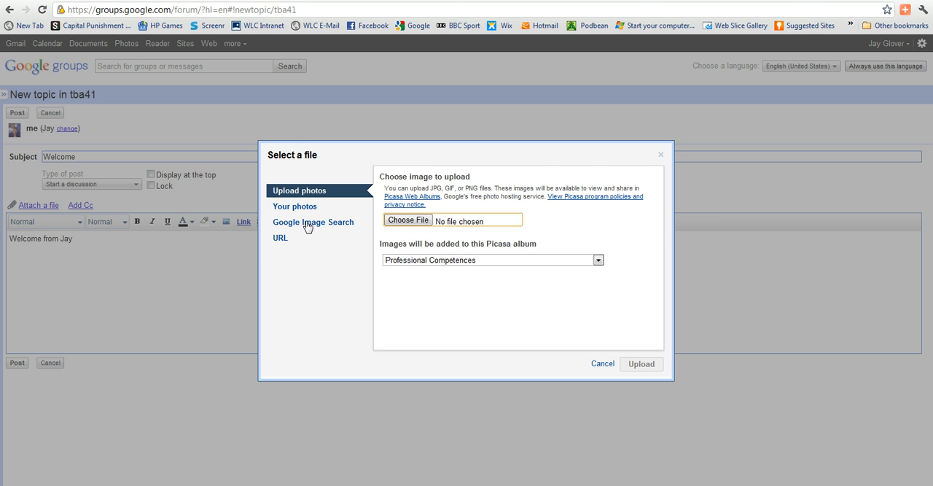
{"action": "left_click", "coordinate": [313, 221]}
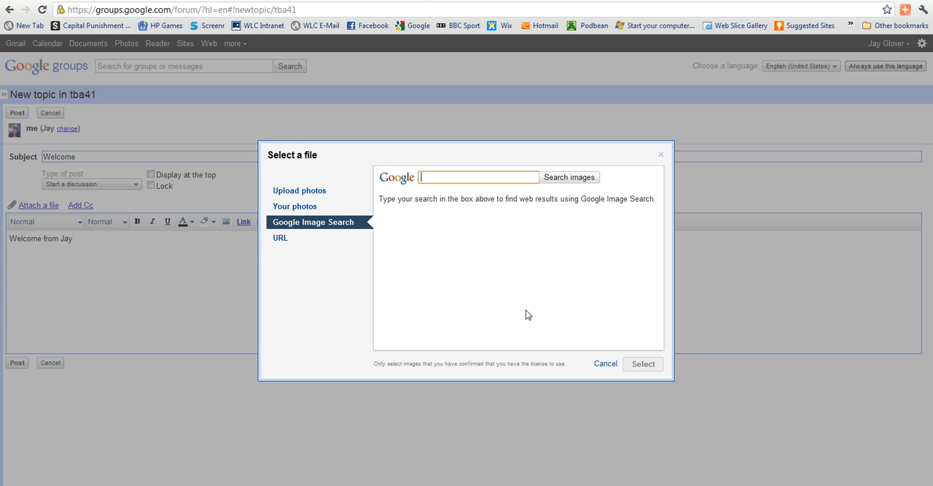
{"action": "mouse_move", "coordinate": [528, 318]}
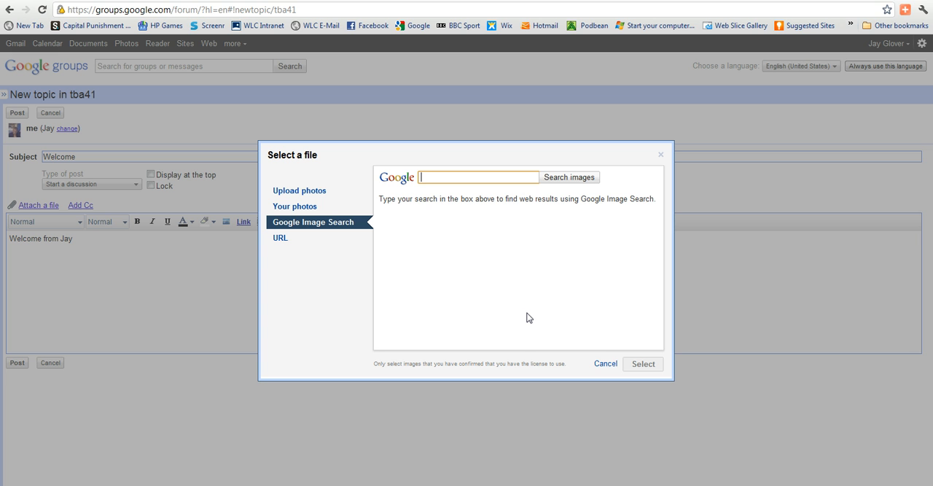
{"action": "type", "text": "h"}
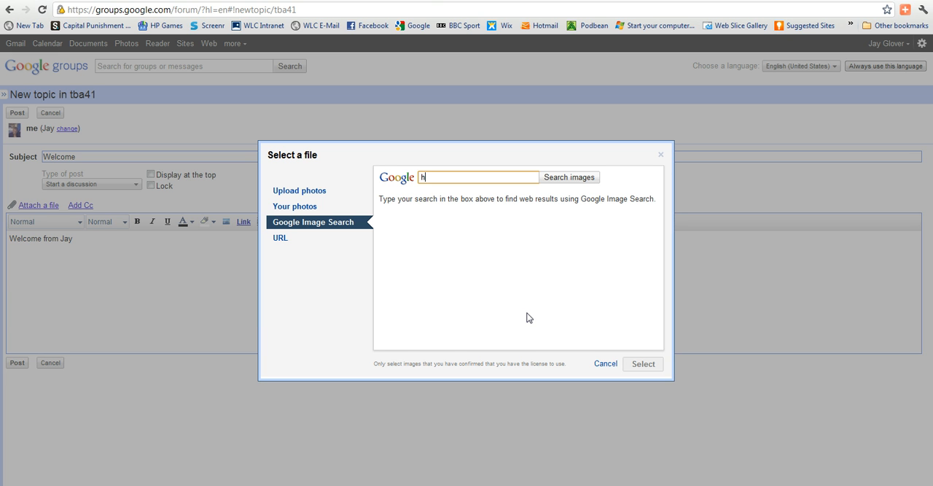
{"action": "type", "text": "ot do"}
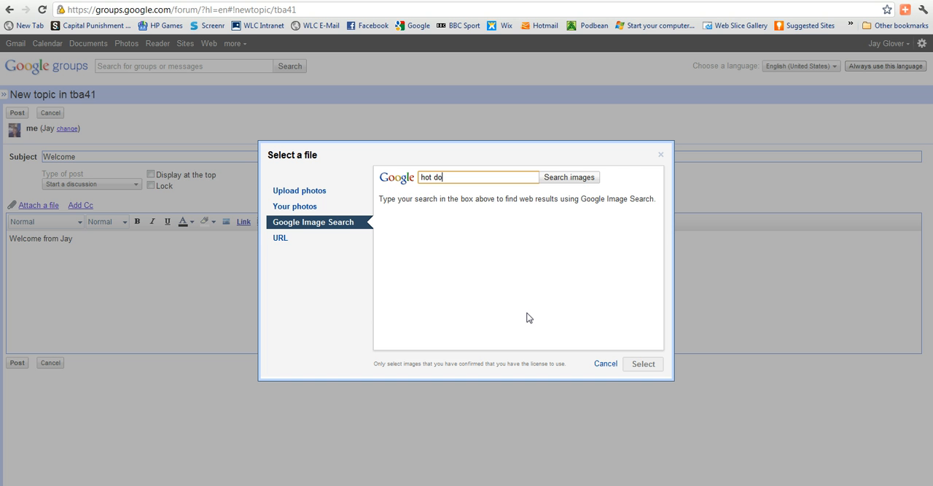
{"action": "type", "text": "g"}
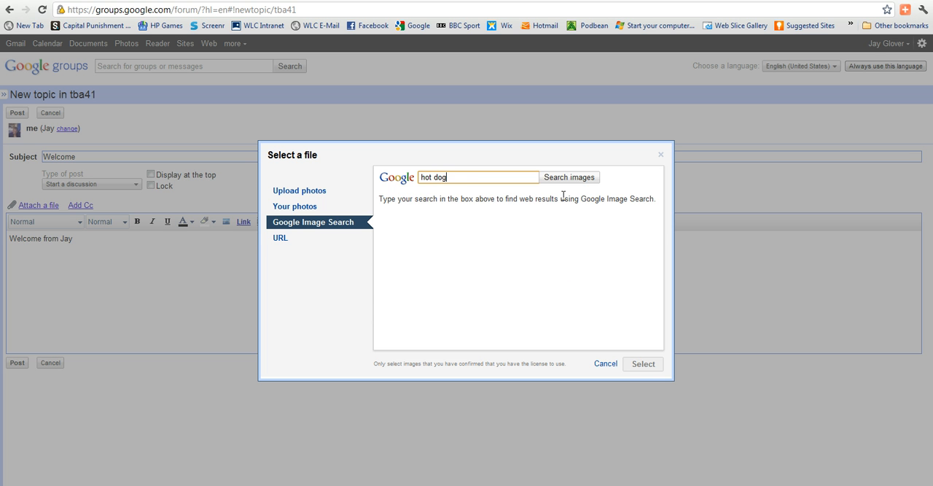
{"action": "left_click", "coordinate": [569, 176]}
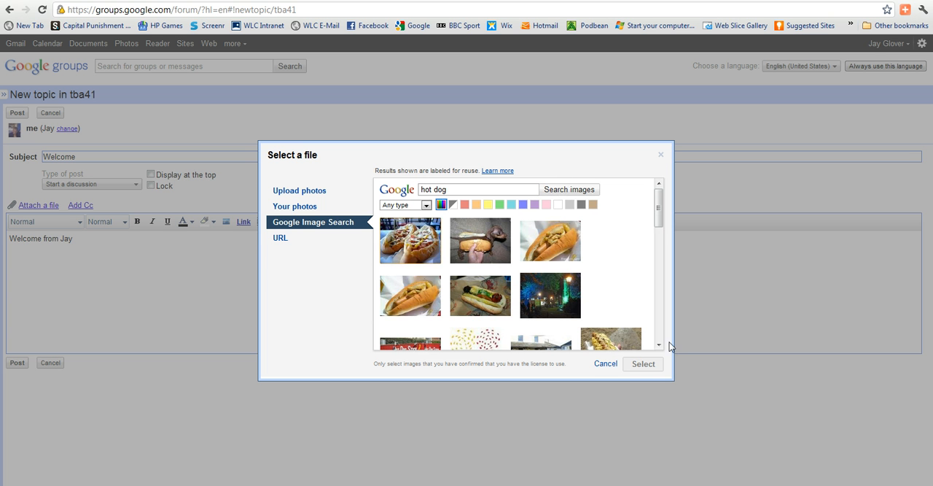
{"action": "mouse_move", "coordinate": [576, 328]}
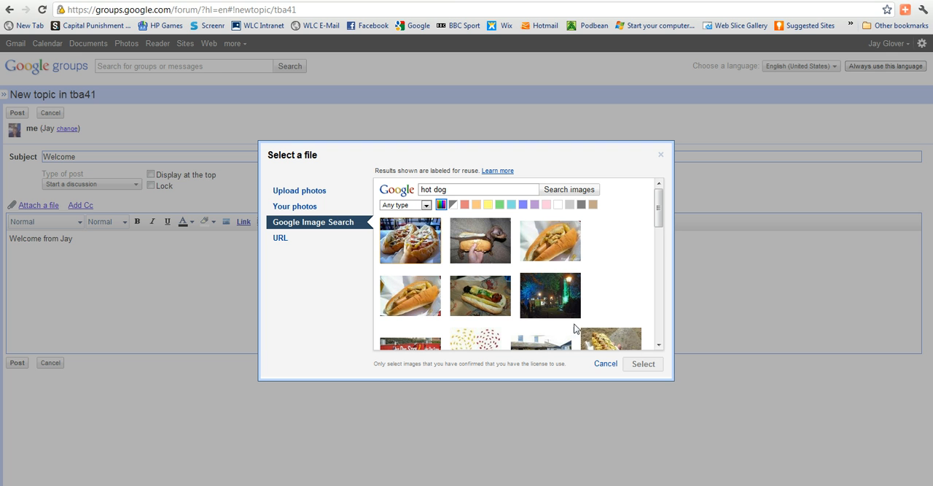
{"action": "left_click", "coordinate": [480, 241]}
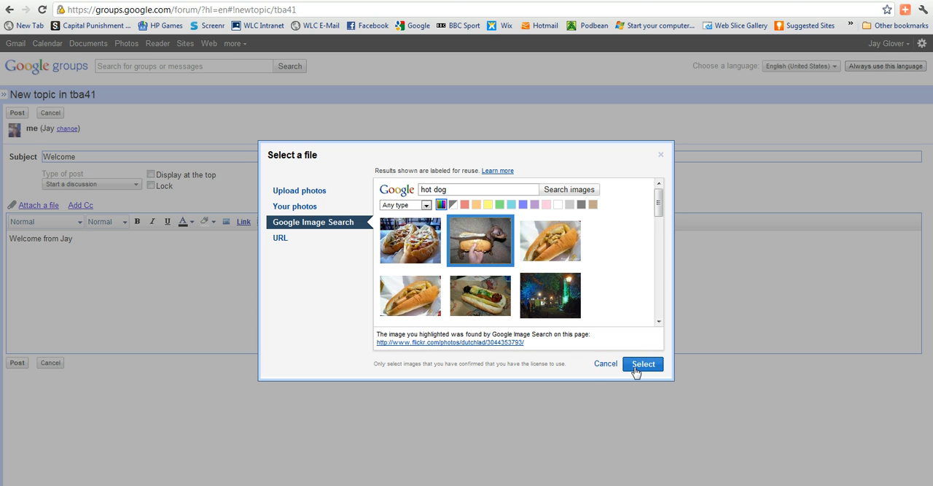
Step: Insert the puppy photo below the greeting and select 'Welcome from Jay'
{"action": "left_click", "coordinate": [643, 363]}
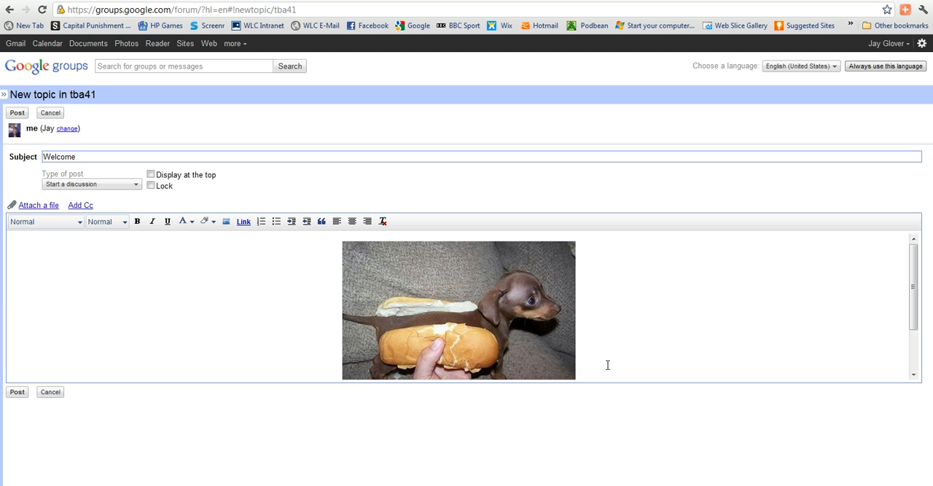
{"action": "mouse_move", "coordinate": [889, 308]}
{"action": "type", "text": "Welcome from Jay"}
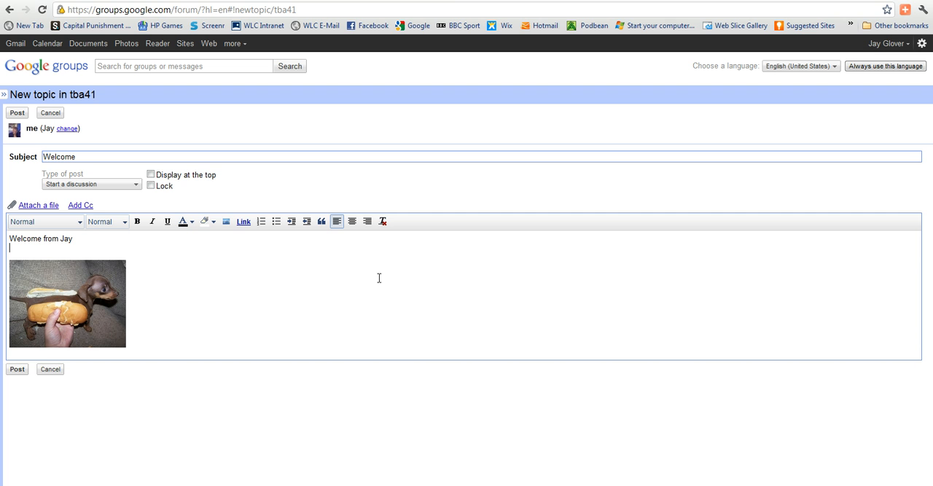
{"action": "left_click", "coordinate": [67, 303]}
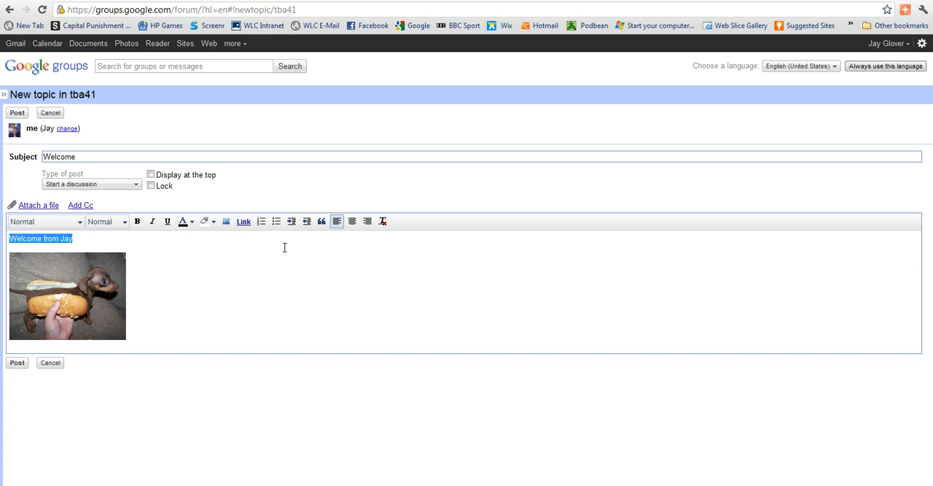
{"action": "mouse_move", "coordinate": [243, 221]}
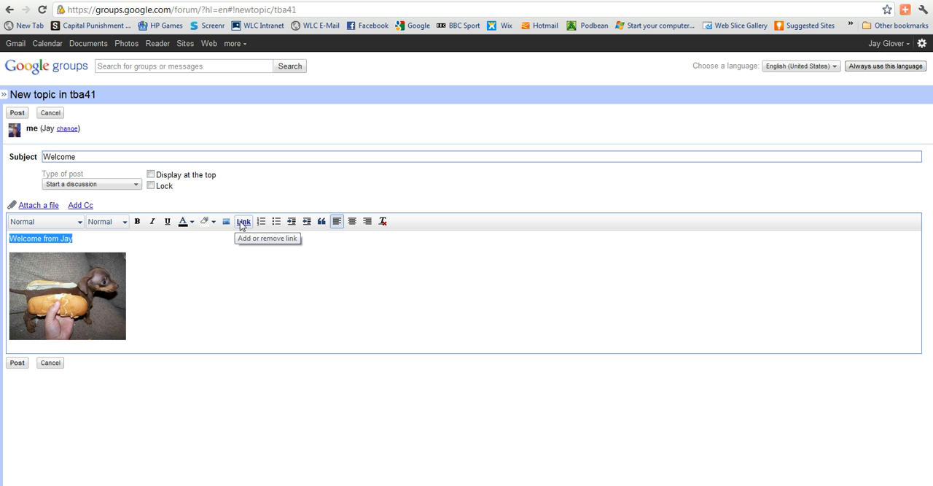
{"action": "left_click", "coordinate": [244, 221]}
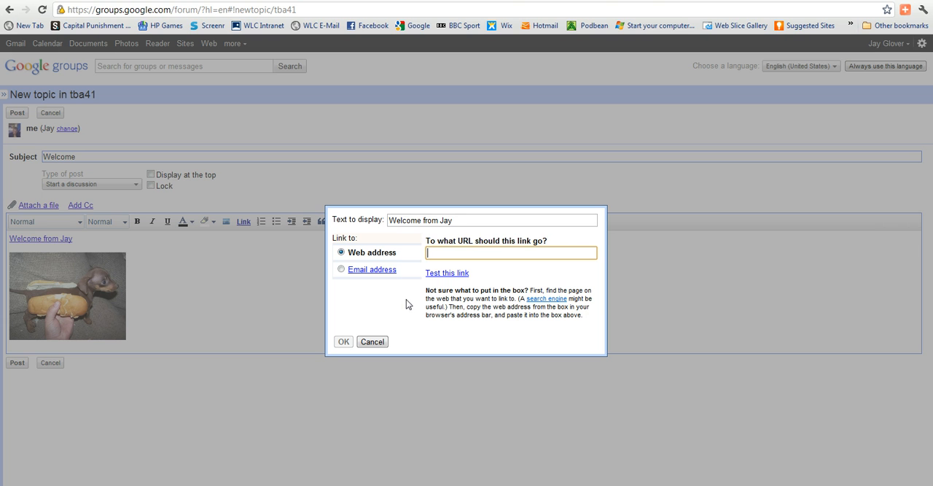
{"action": "mouse_move", "coordinate": [325, 267]}
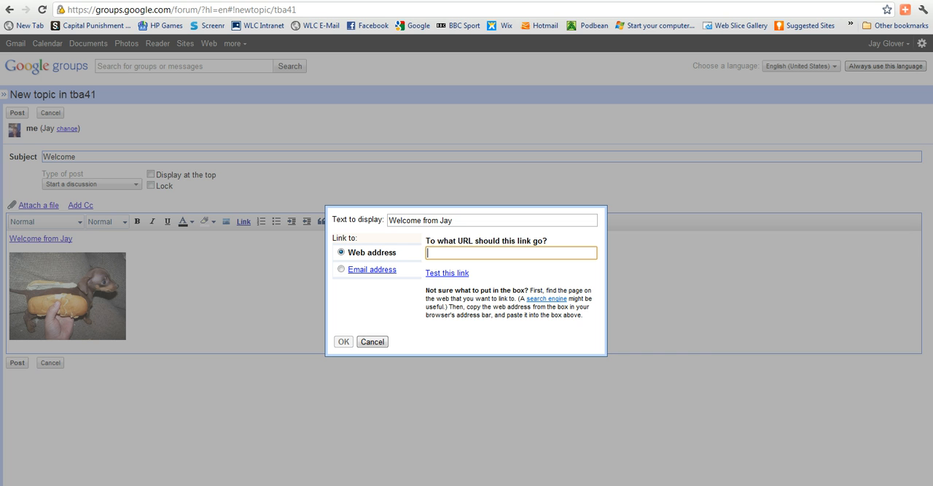
{"action": "type", "text": "http:"}
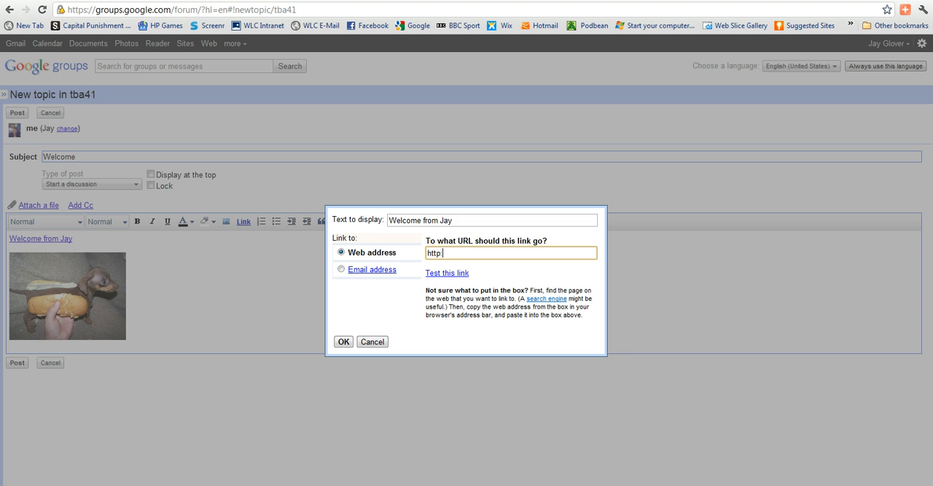
{"action": "type", "text": "//"}
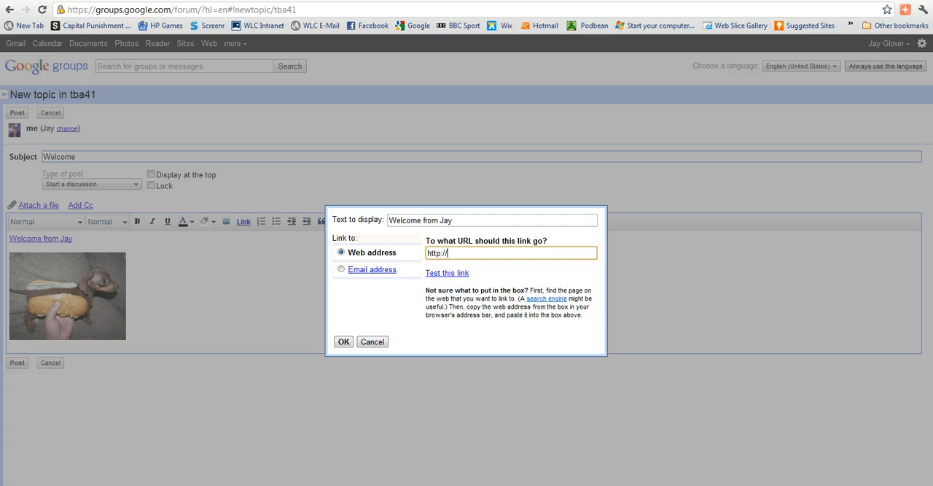
{"action": "type", "text": "bbc"}
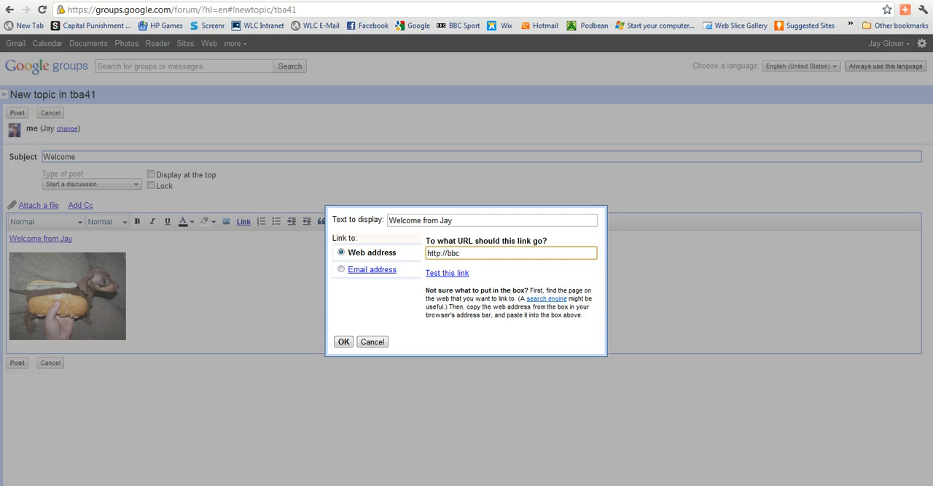
{"action": "type", "text": ".co.uk/weat"}
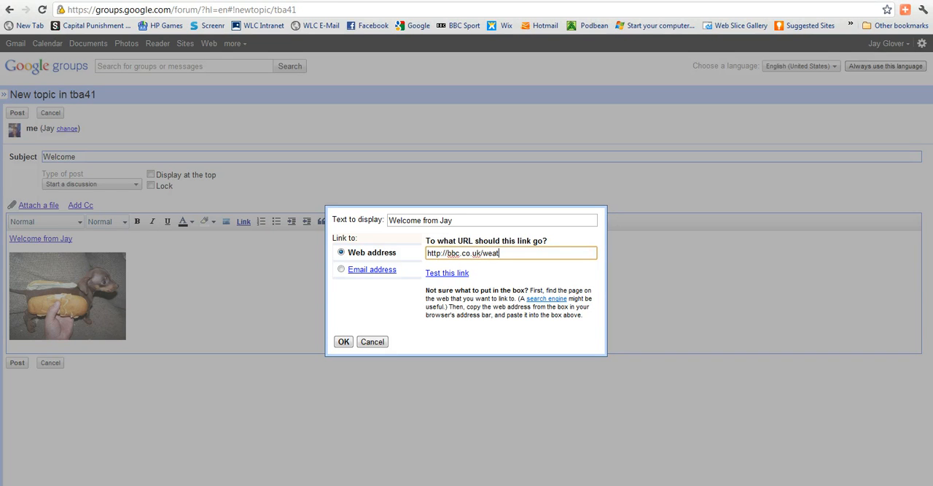
{"action": "type", "text": "her"}
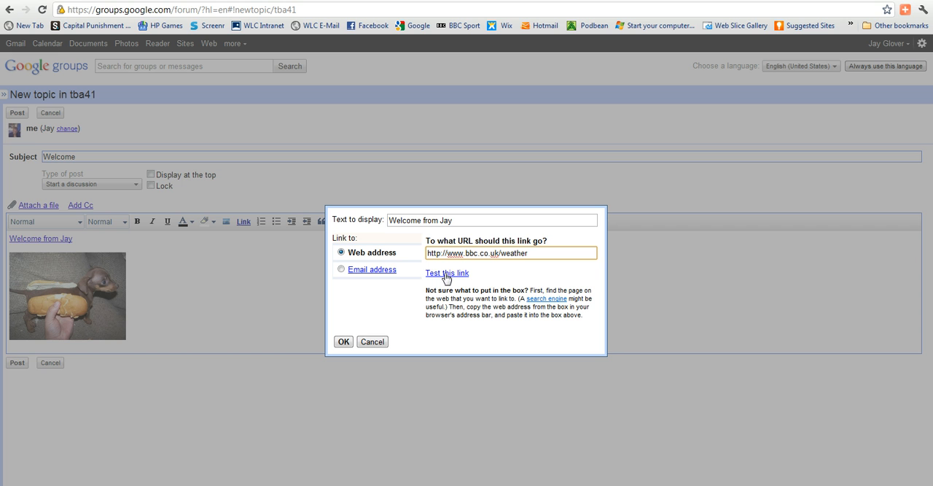
{"action": "mouse_move", "coordinate": [554, 280]}
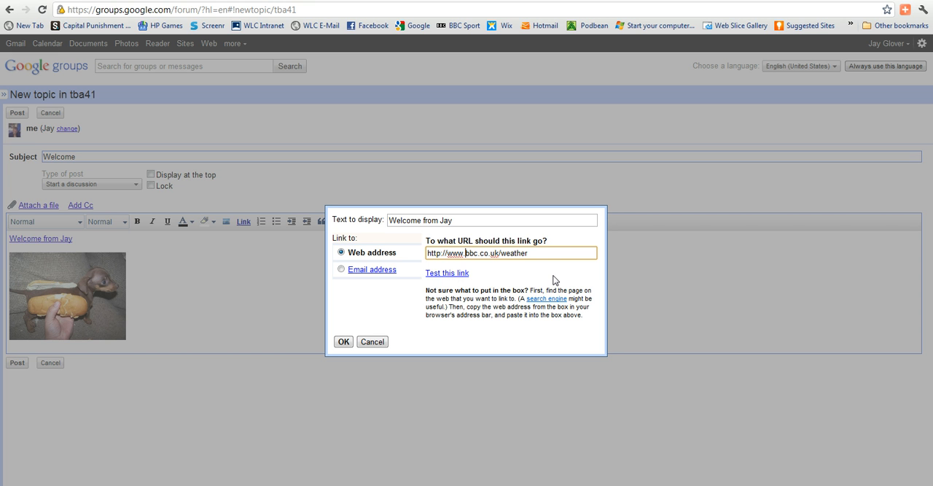
{"action": "mouse_move", "coordinate": [344, 372]}
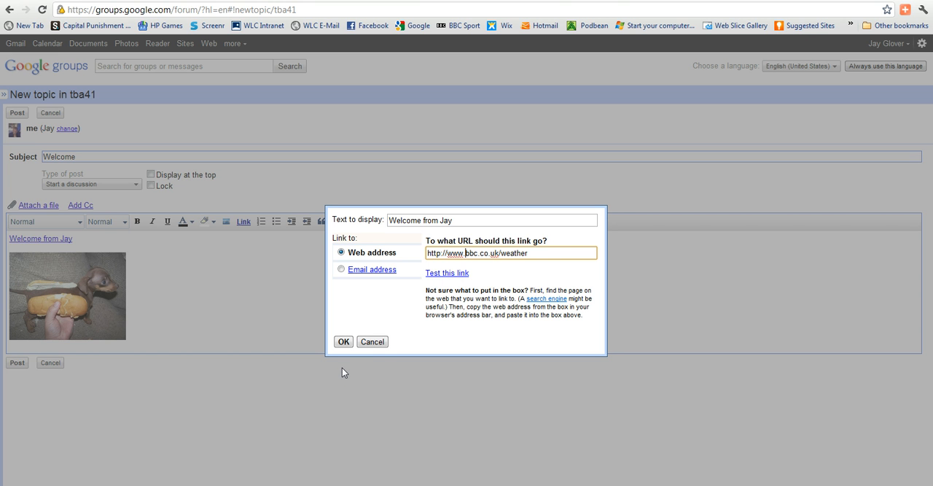
{"action": "left_click", "coordinate": [343, 341]}
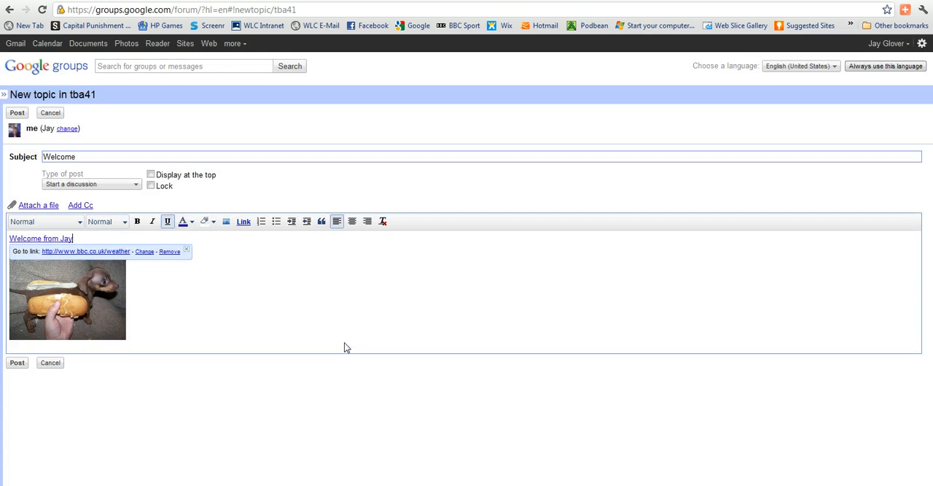
{"action": "mouse_move", "coordinate": [258, 314]}
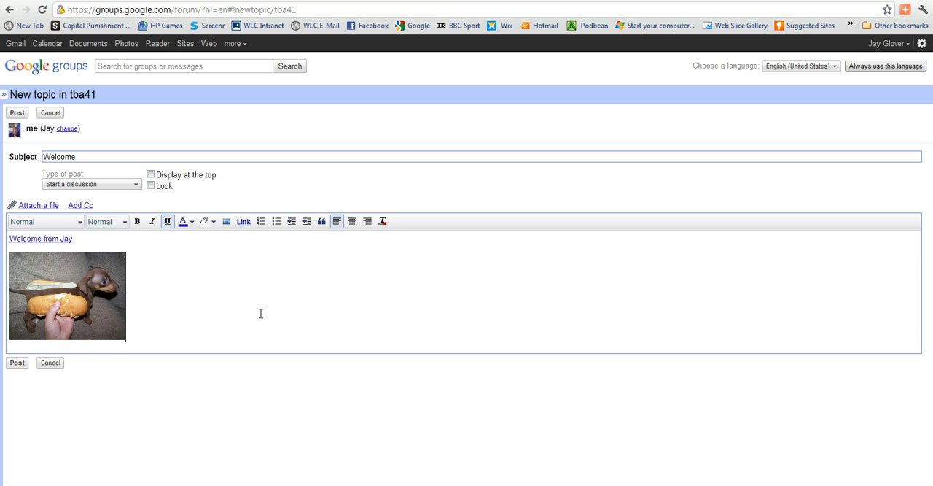
{"action": "mouse_move", "coordinate": [309, 295]}
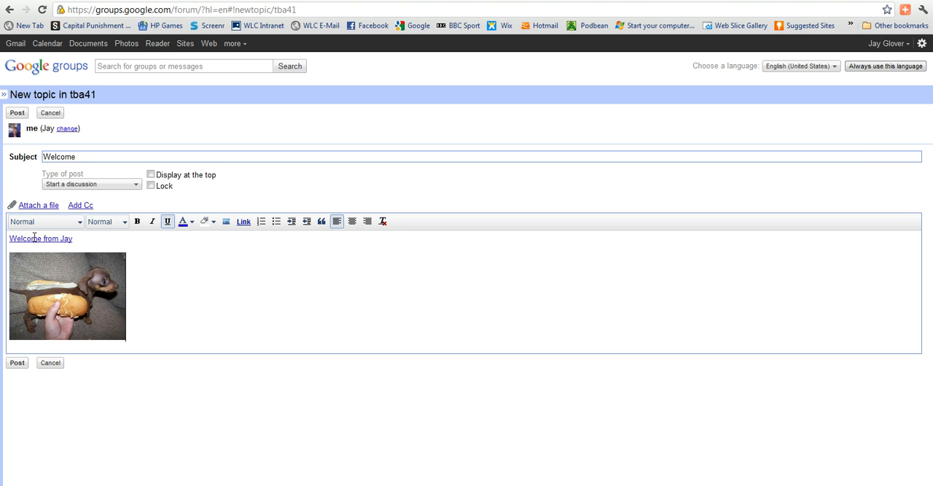
{"action": "mouse_move", "coordinate": [14, 480]}
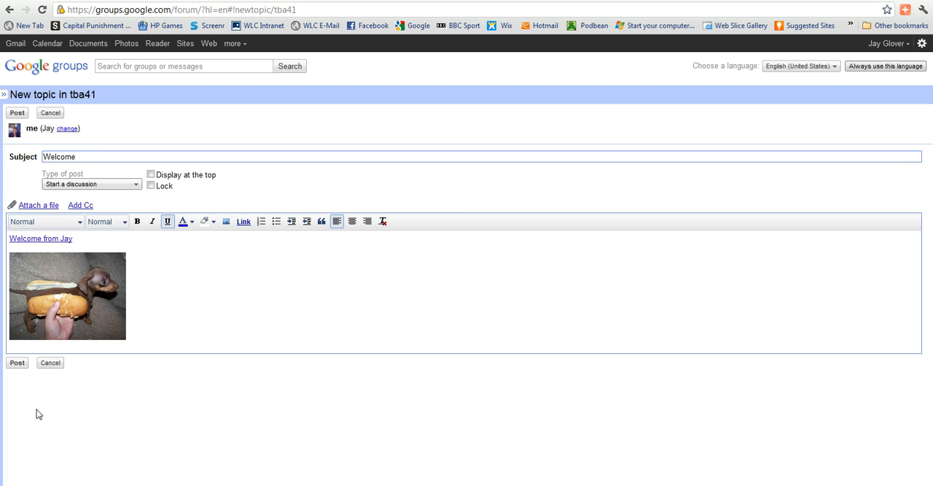
Step: Post the Welcome topic
{"action": "left_click", "coordinate": [17, 362]}
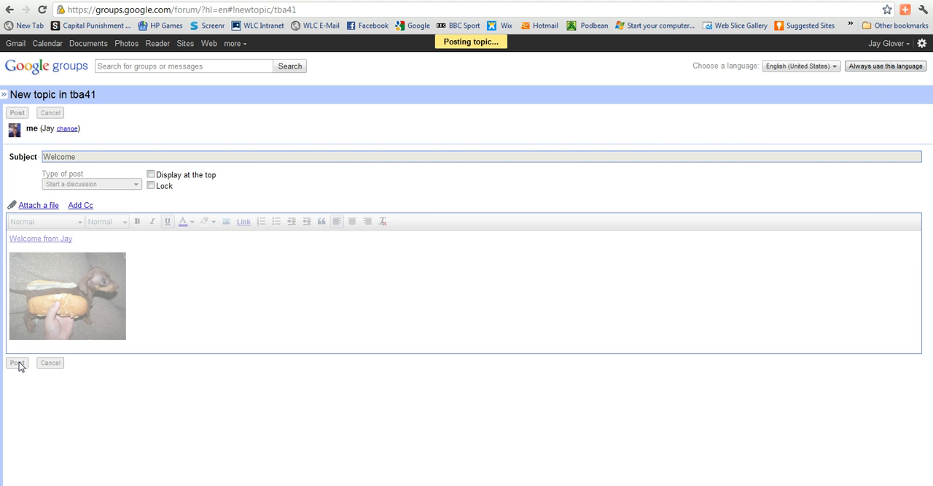
Step: Open the posted Welcome topic from the topics list
{"action": "left_click", "coordinate": [16, 362]}
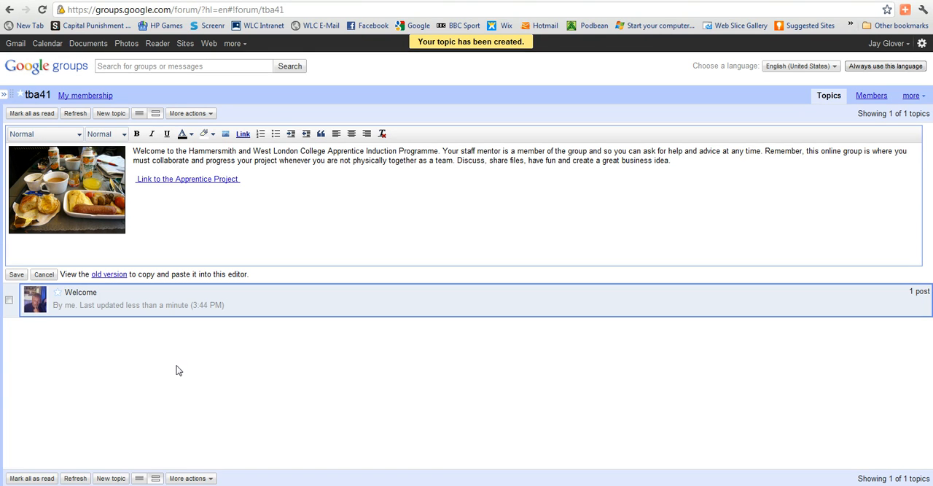
{"action": "left_click", "coordinate": [81, 292]}
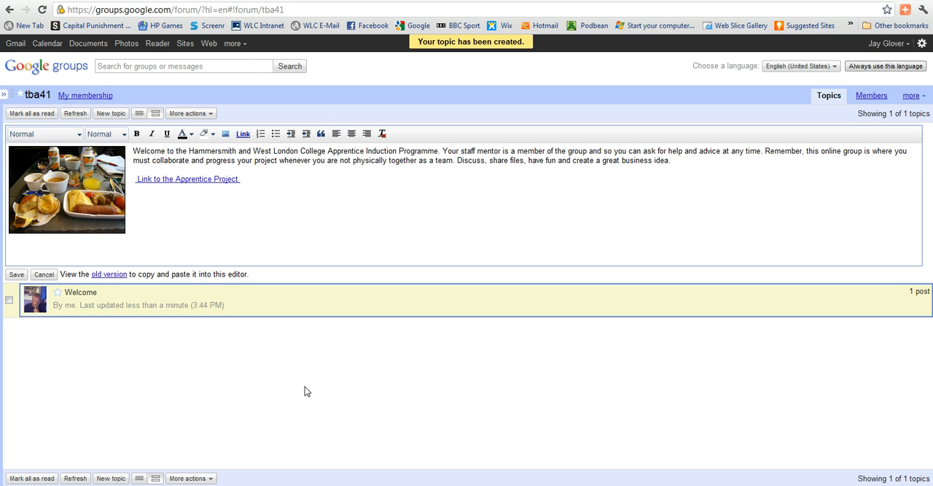
{"action": "mouse_move", "coordinate": [146, 310]}
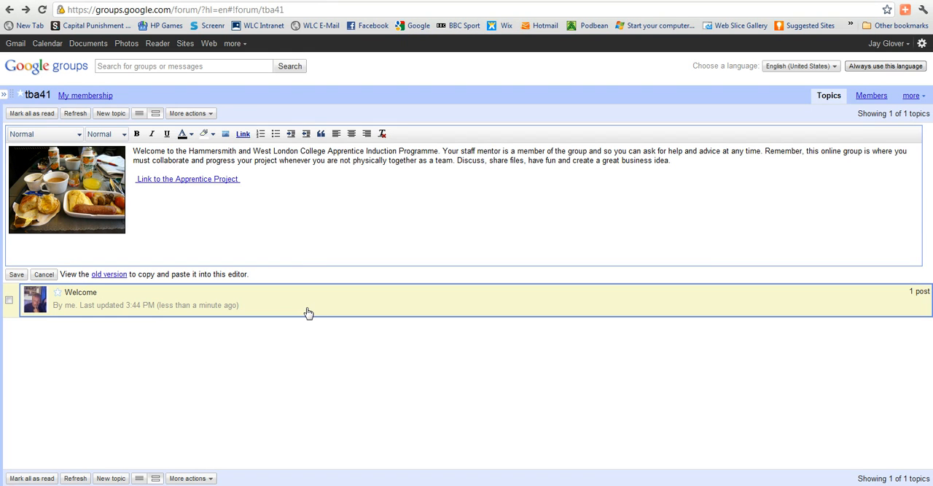
{"action": "left_click", "coordinate": [80, 292]}
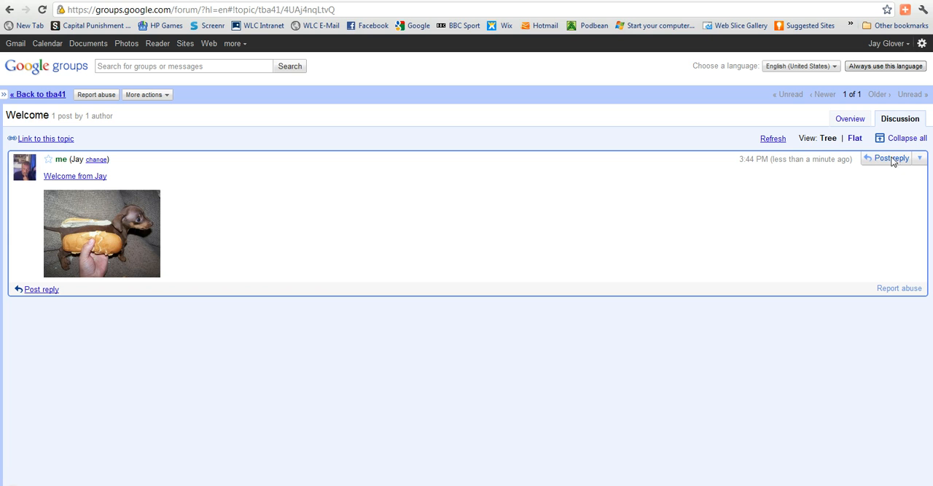
Step: Reply to the Welcome topic with 'Thanks'
{"action": "left_click", "coordinate": [889, 157]}
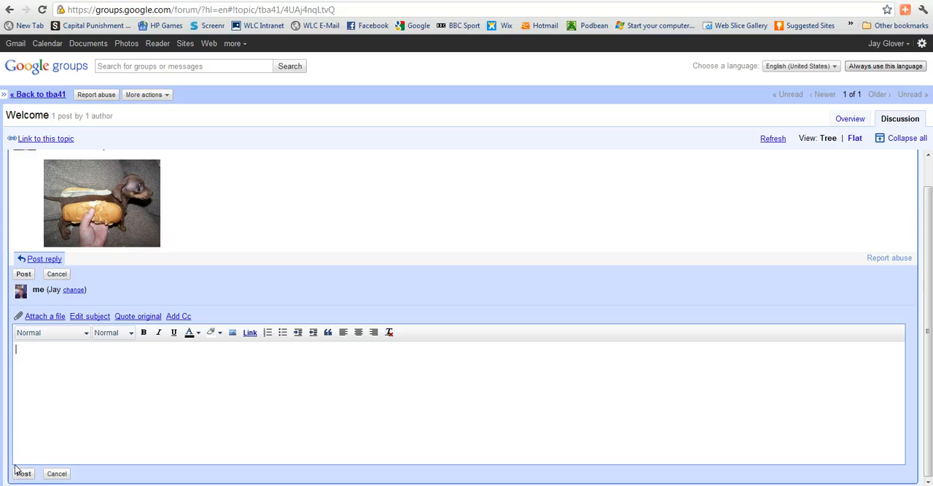
{"action": "type", "text": "Thanks"}
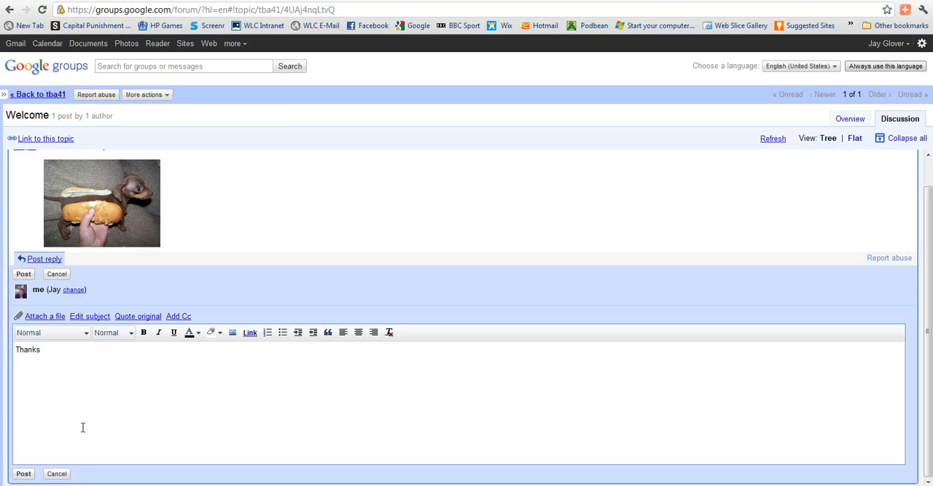
{"action": "mouse_move", "coordinate": [287, 415]}
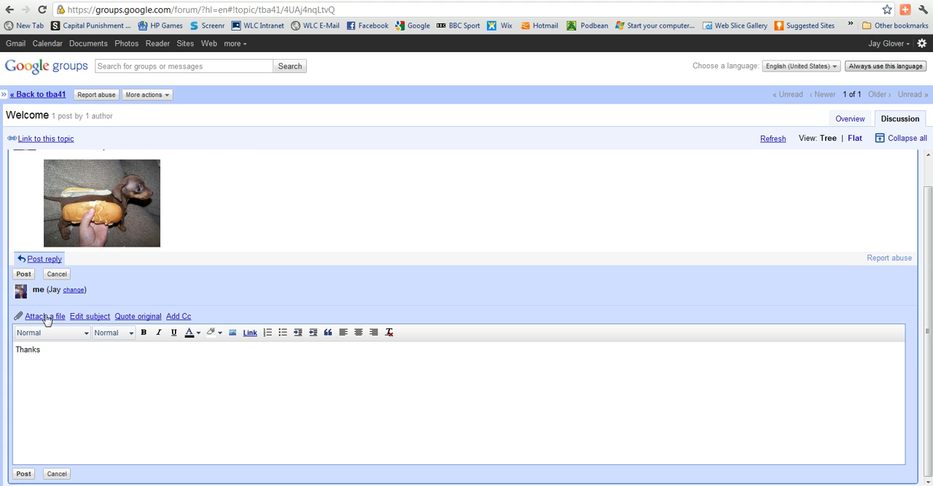
Step: Upload Adult Literacy.docx as an attachment to the reply
{"action": "left_click", "coordinate": [44, 315]}
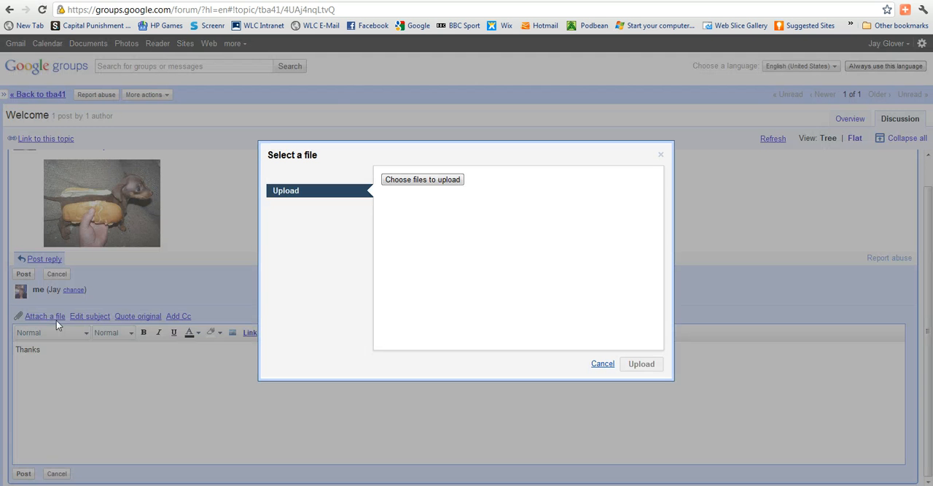
{"action": "left_click", "coordinate": [422, 179]}
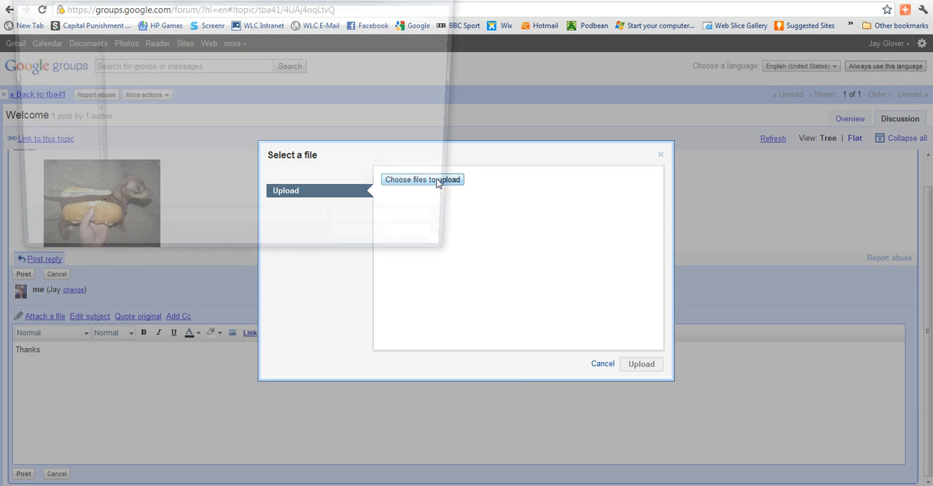
{"action": "left_click", "coordinate": [422, 179]}
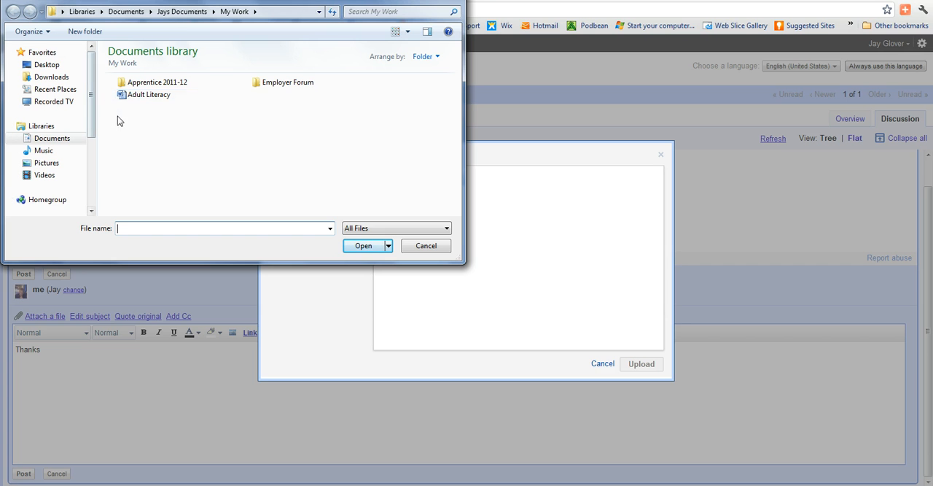
{"action": "left_click", "coordinate": [149, 95]}
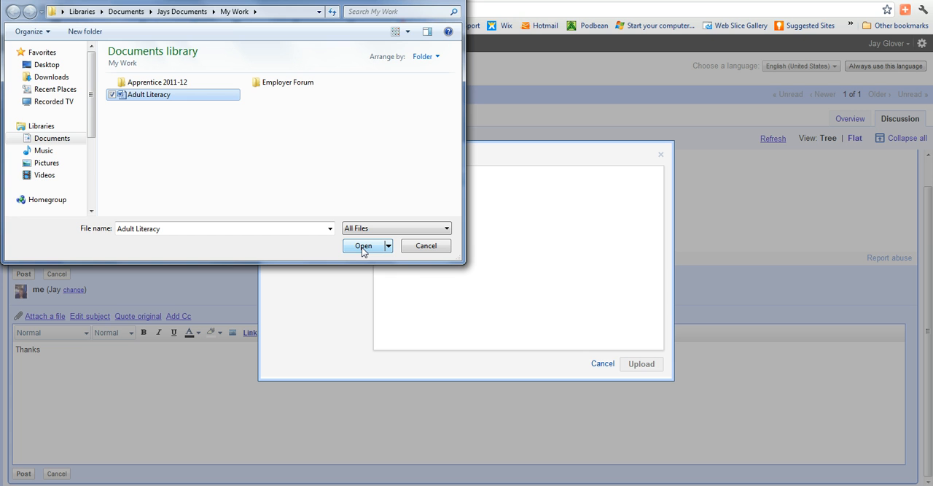
{"action": "left_click", "coordinate": [363, 245]}
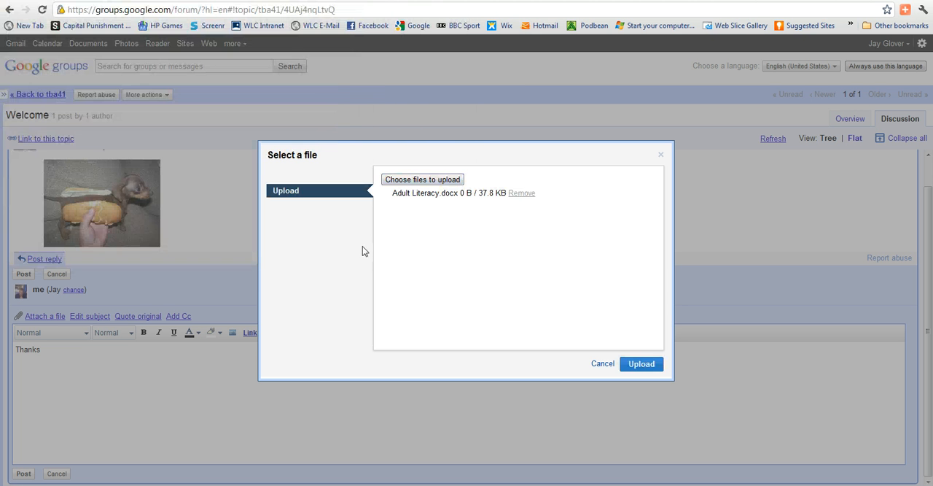
{"action": "mouse_move", "coordinate": [459, 204]}
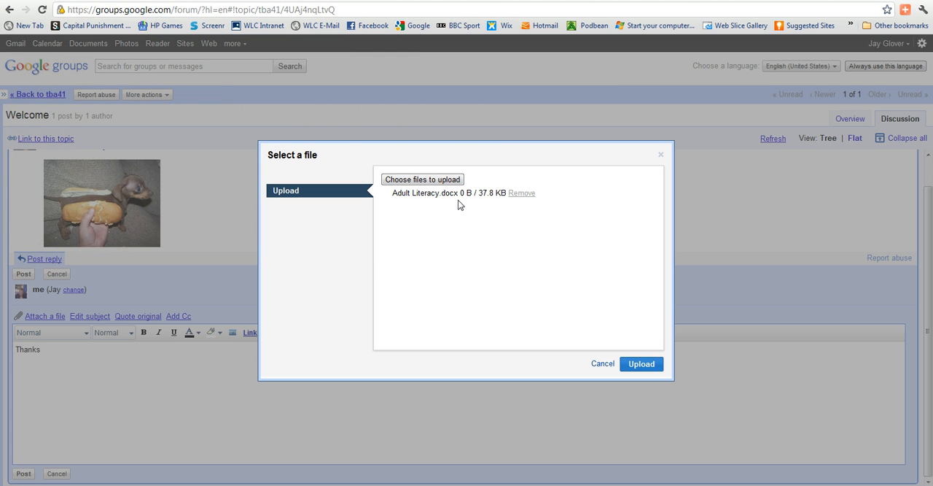
{"action": "mouse_move", "coordinate": [596, 358]}
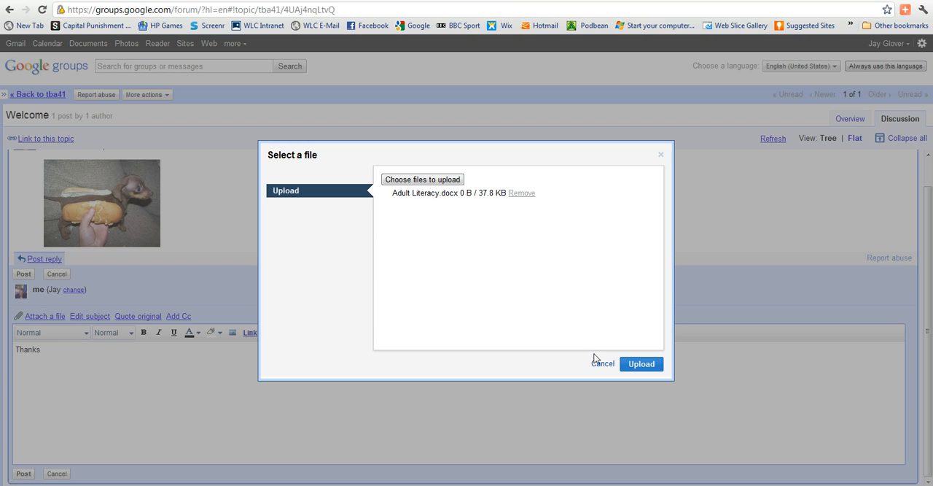
{"action": "left_click", "coordinate": [641, 364]}
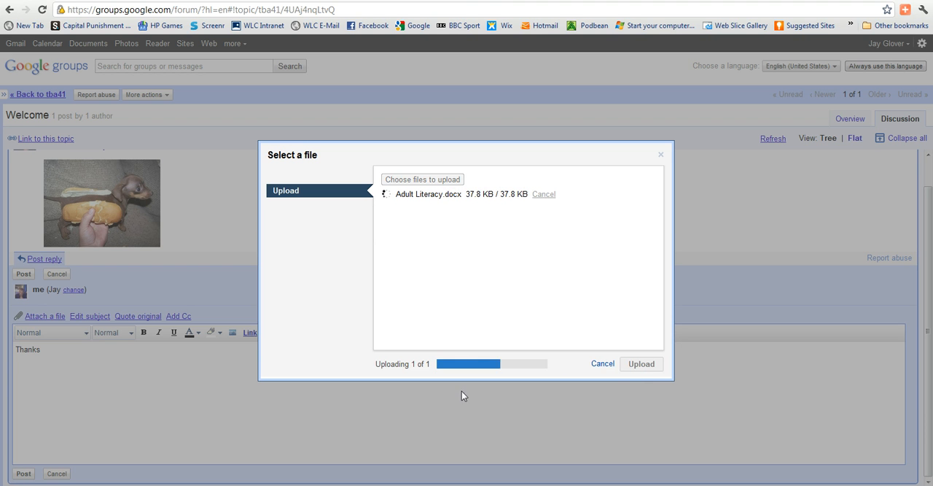
{"action": "left_click", "coordinate": [641, 363]}
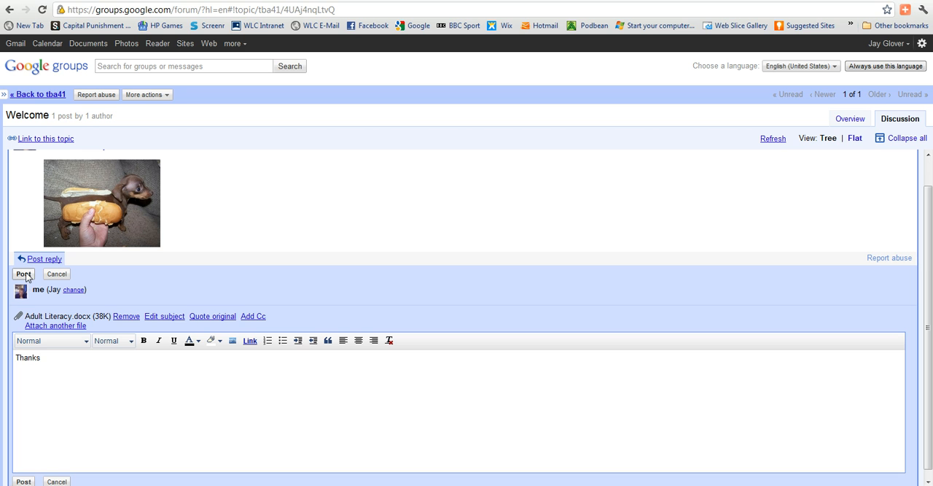
Step: Post the Thanks reply with its Adult Literacy.docx attachment
{"action": "left_click", "coordinate": [24, 274]}
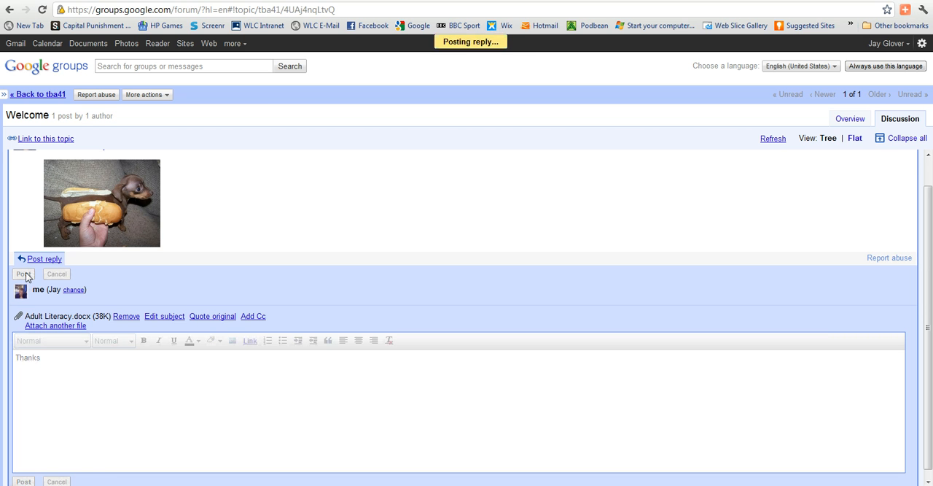
{"action": "left_click", "coordinate": [24, 273]}
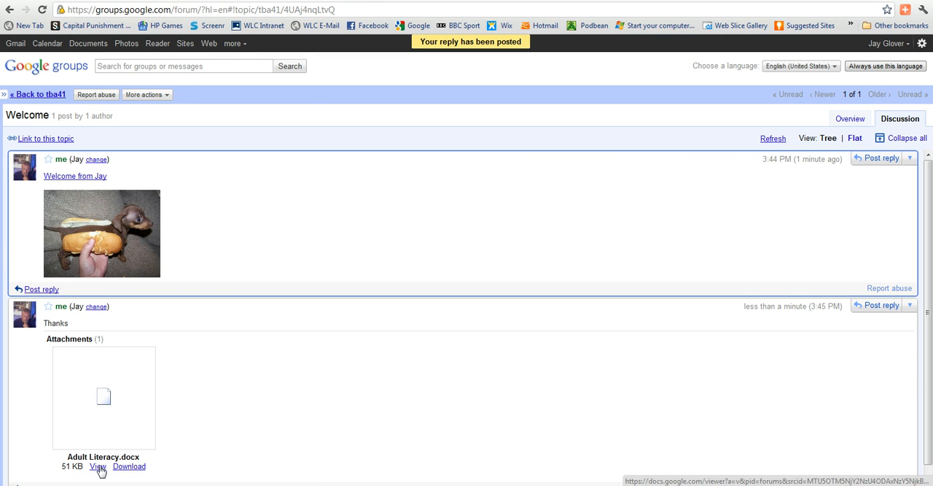
{"action": "mouse_move", "coordinate": [129, 466]}
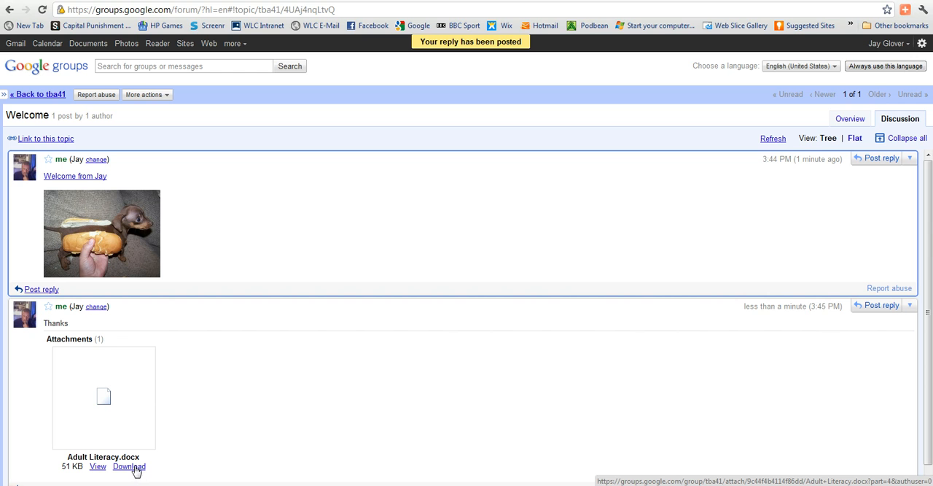
{"action": "mouse_move", "coordinate": [122, 409]}
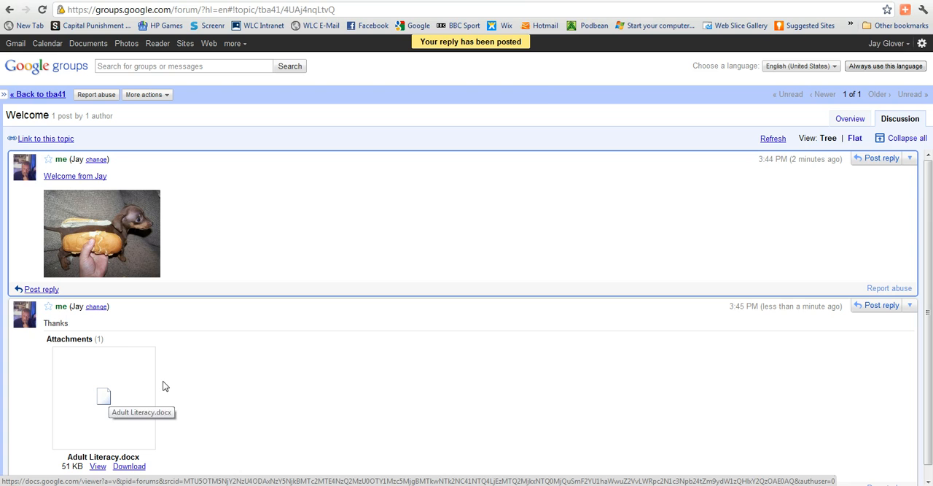
{"action": "mouse_move", "coordinate": [175, 221]}
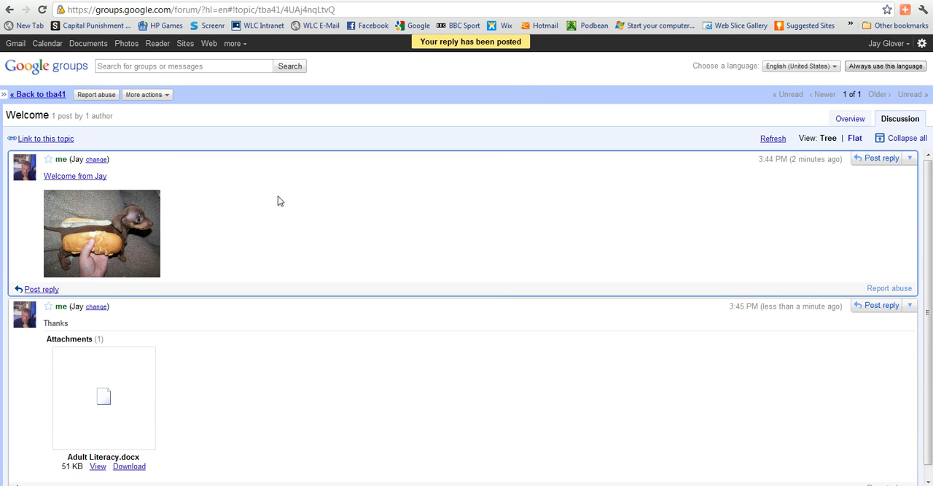
{"action": "mouse_move", "coordinate": [296, 242]}
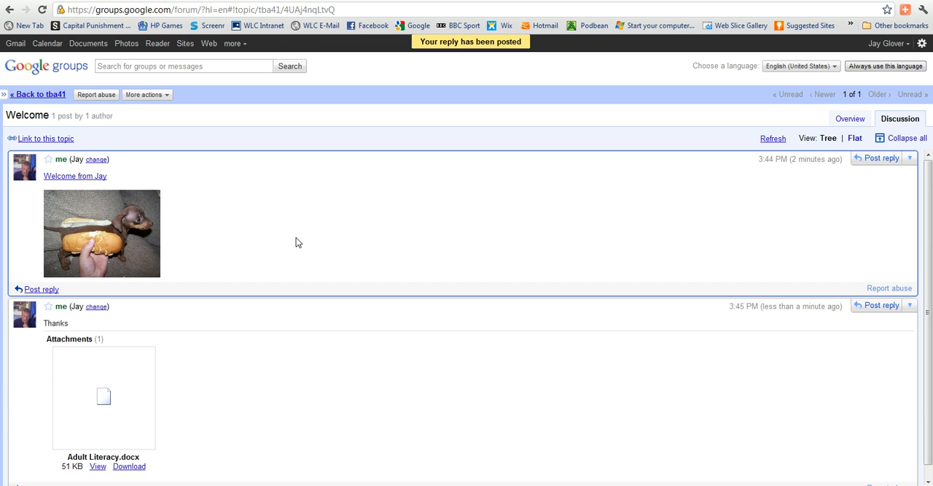
{"action": "mouse_move", "coordinate": [298, 243]}
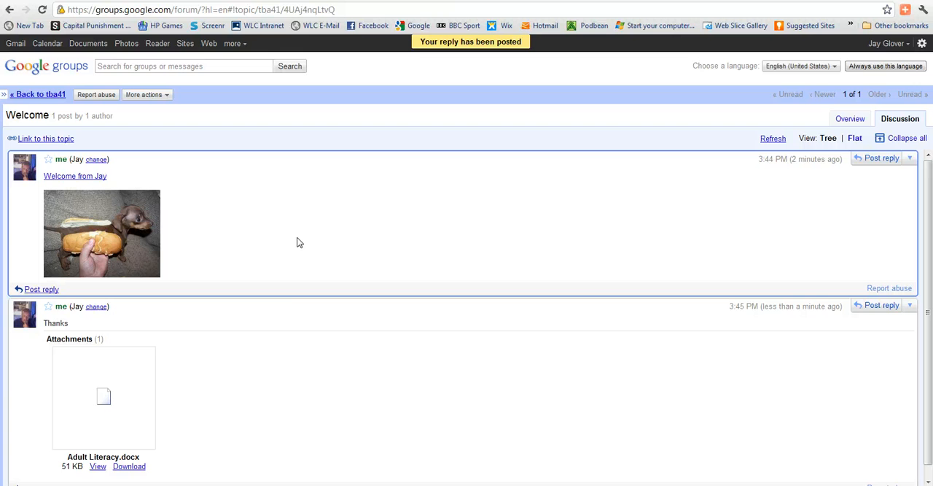
{"action": "mouse_move", "coordinate": [248, 300]}
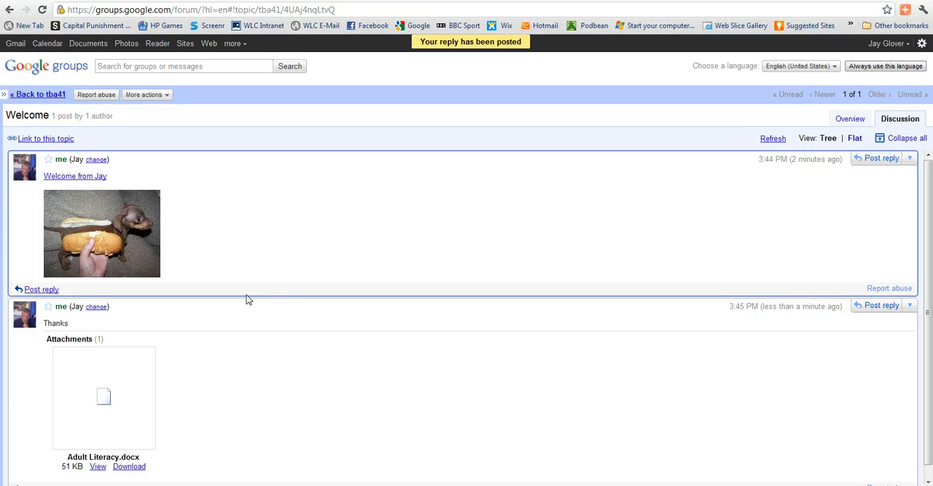
{"action": "mouse_move", "coordinate": [202, 469]}
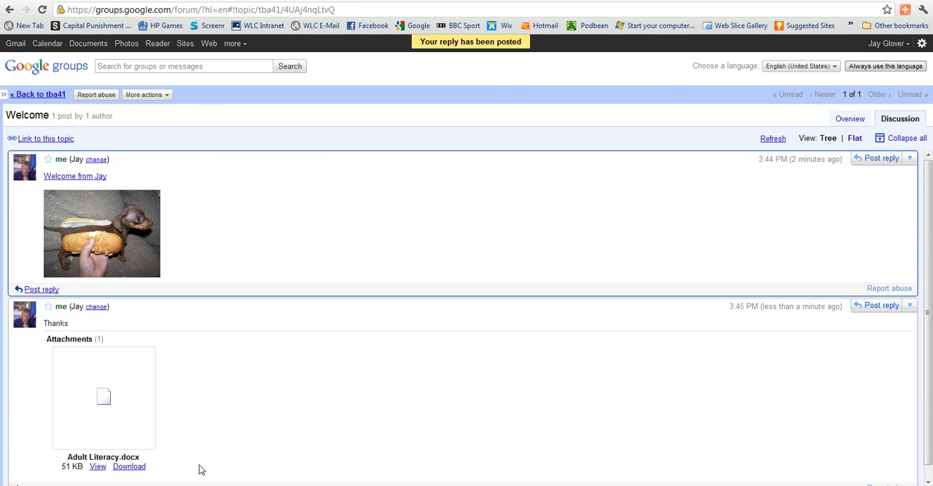